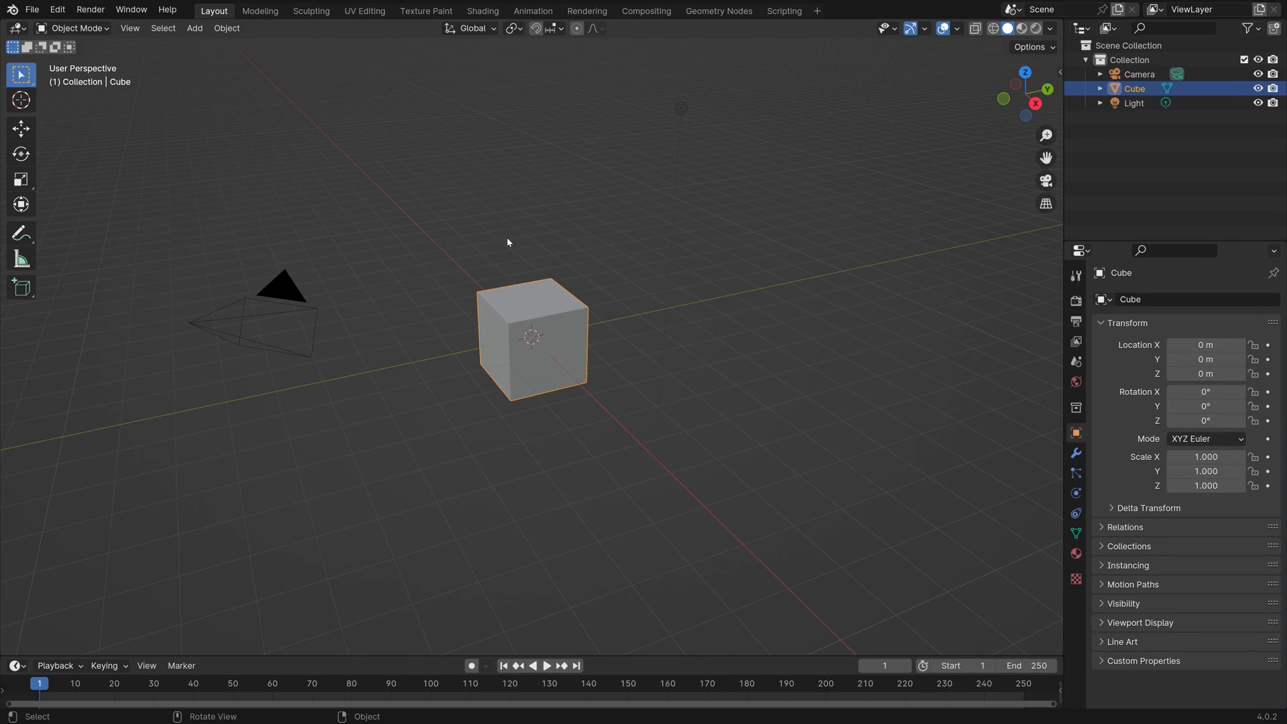
Step: Hide the default cube and add a mesh plane at the scene origin
click(1273, 88)
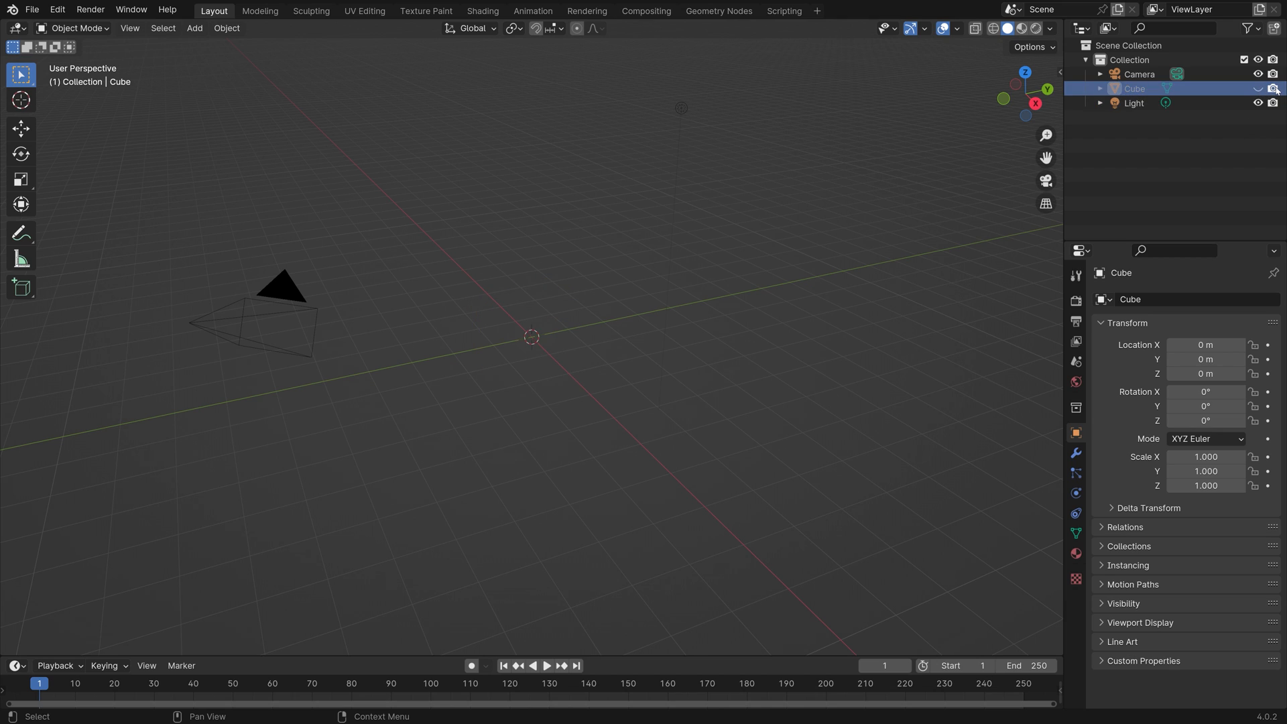
click(194, 27)
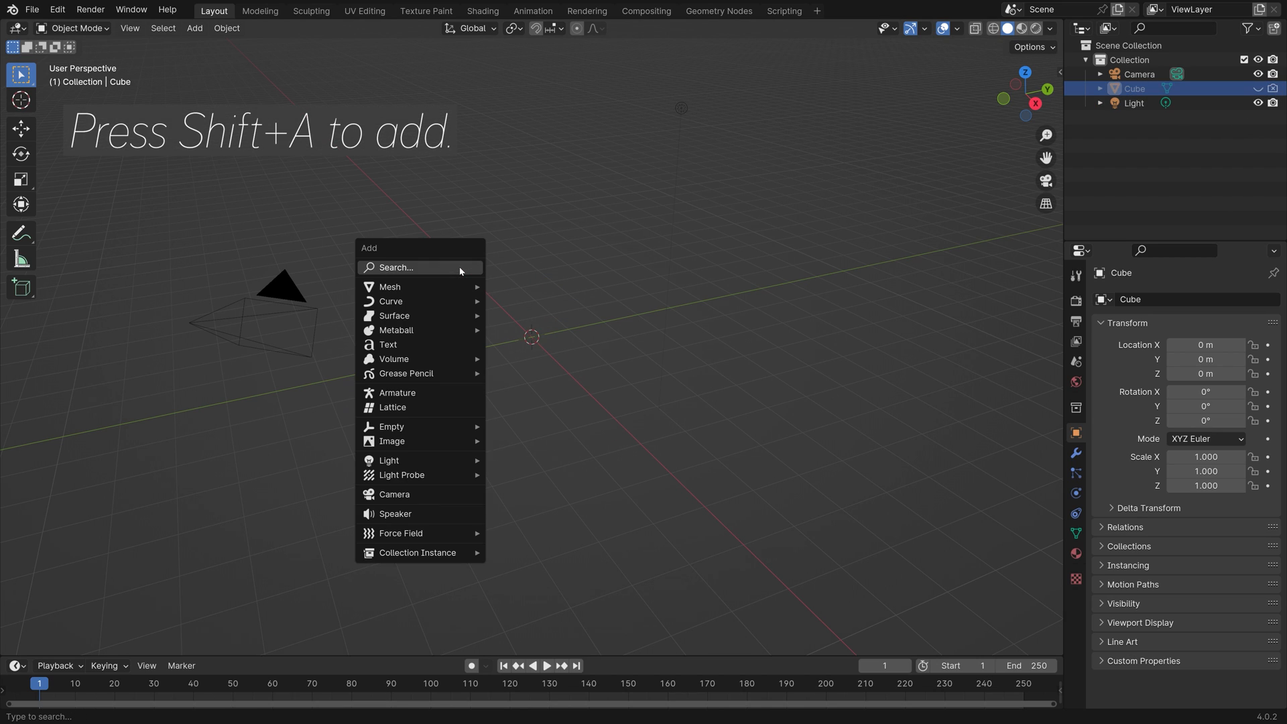
click(389, 286)
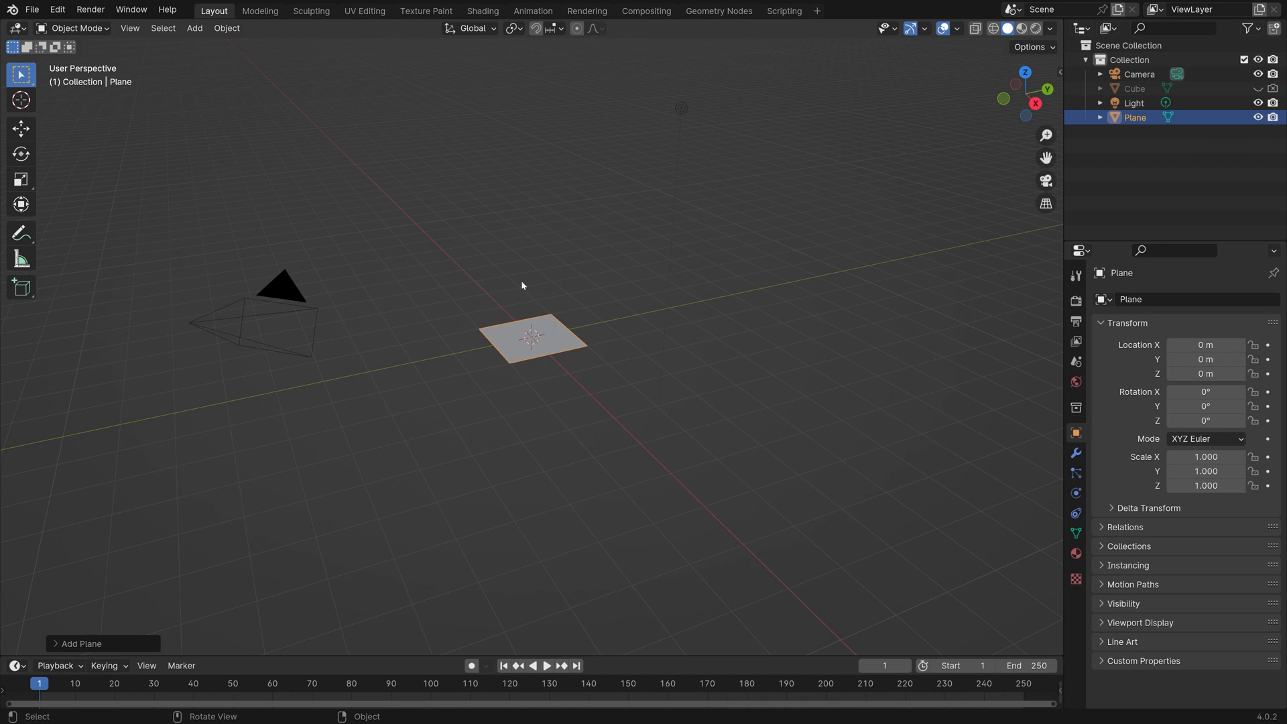
Step: Create a new geometry node tree on the plane and add a Transform Geometry node
click(718, 10)
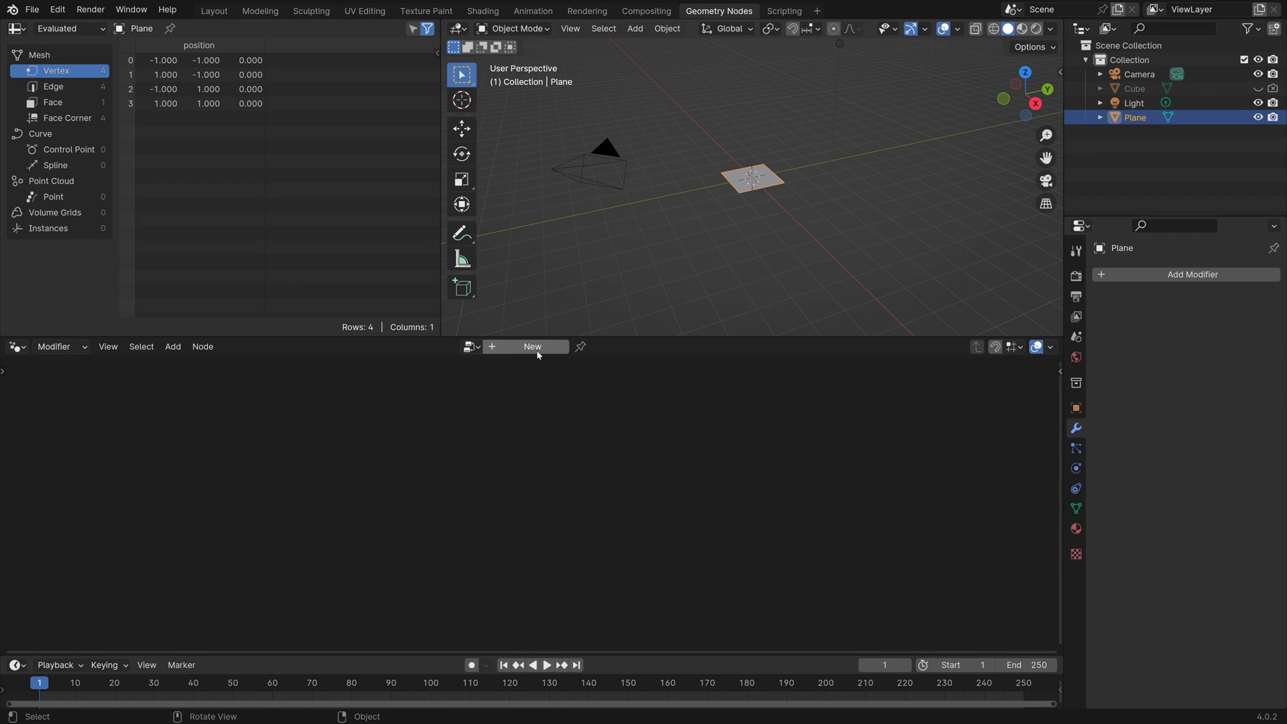
click(532, 345)
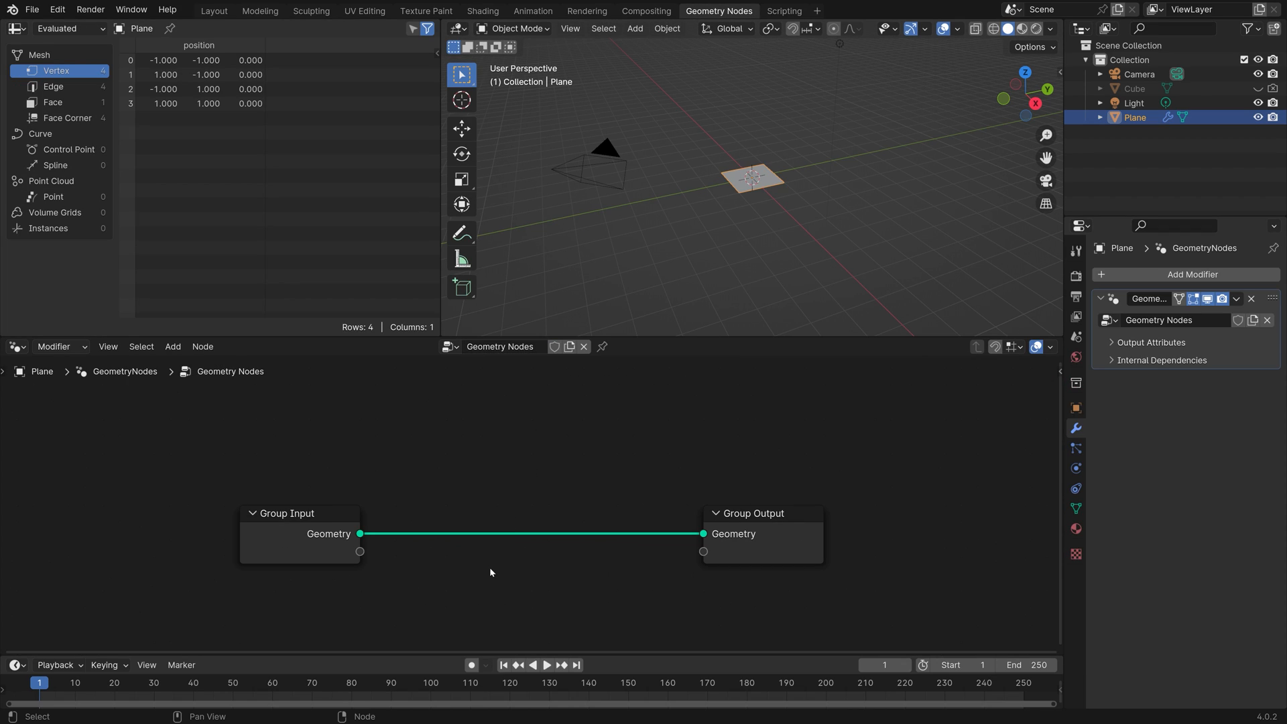
key(shift+a)
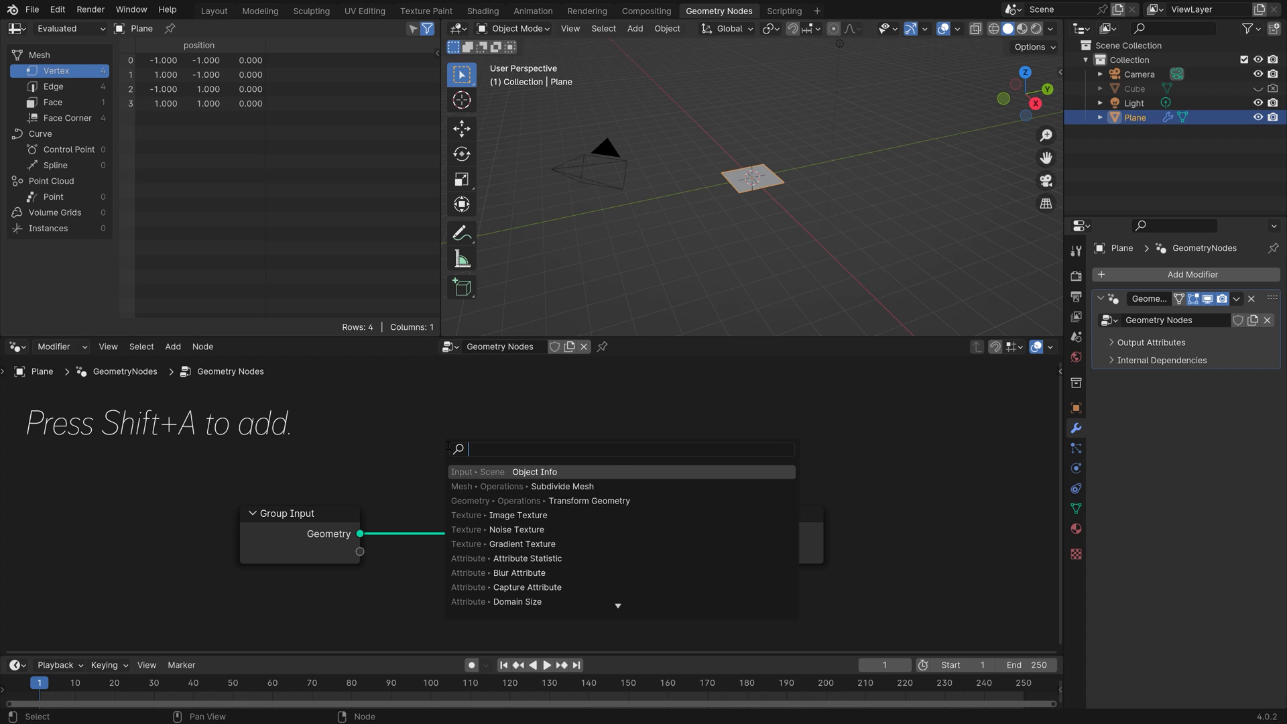
click(588, 500)
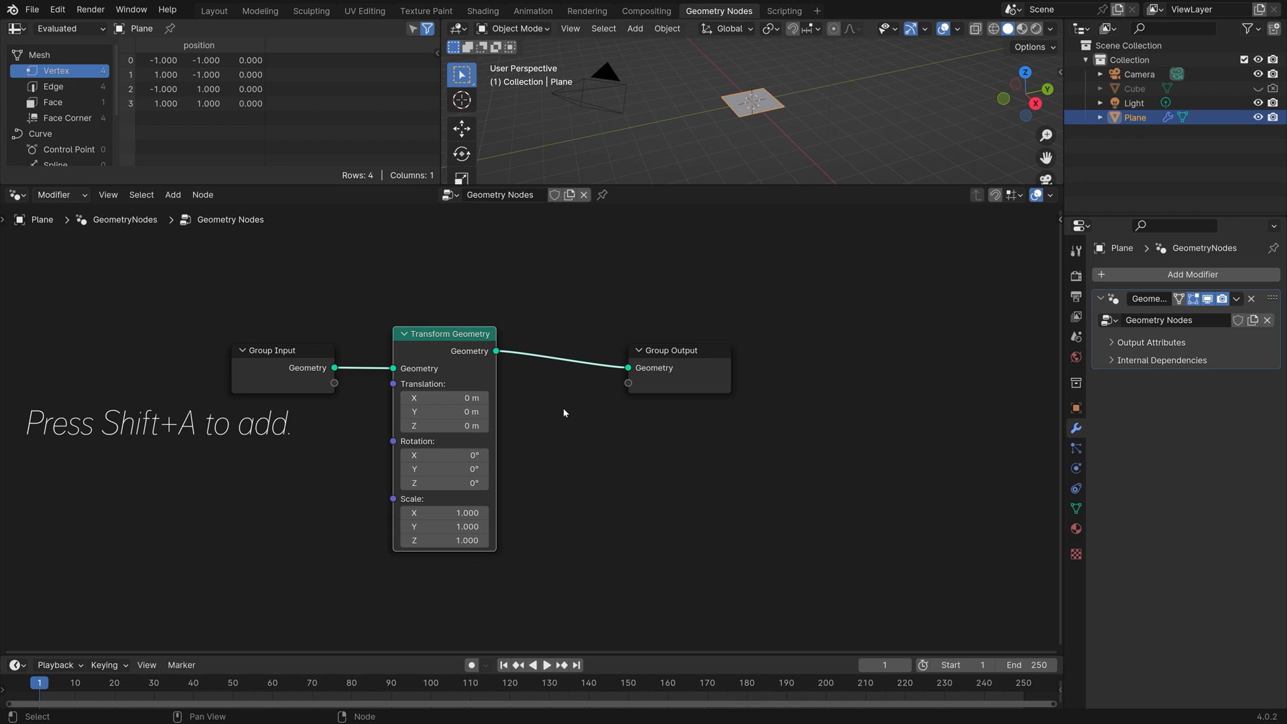
Step: Add a Subdivide Mesh node after the Transform Geometry node
key(shift+a)
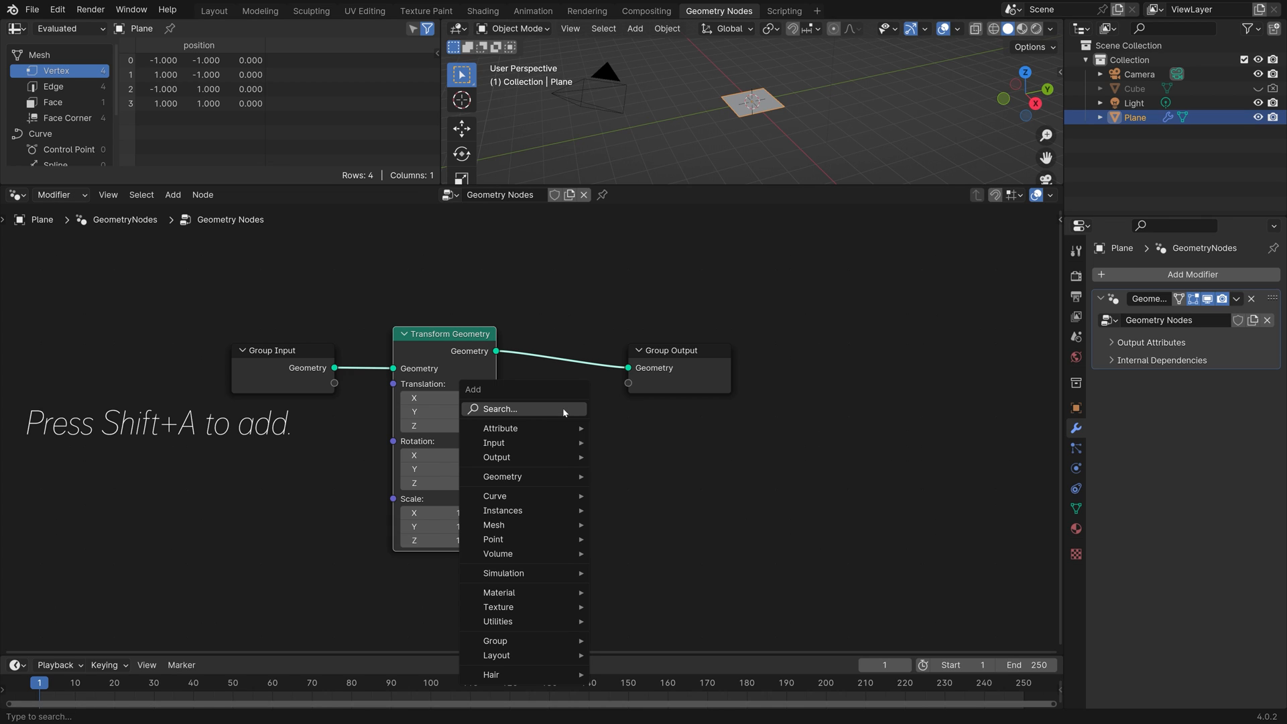
text(subdivi)
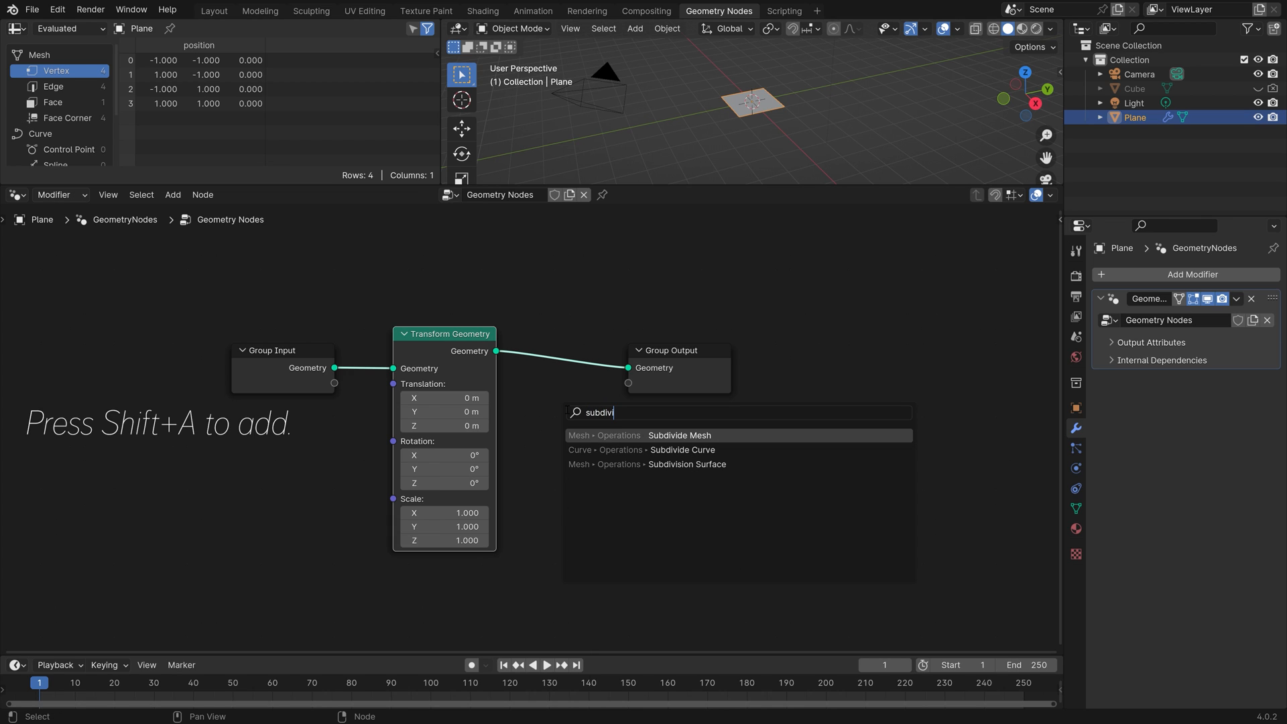
click(678, 435)
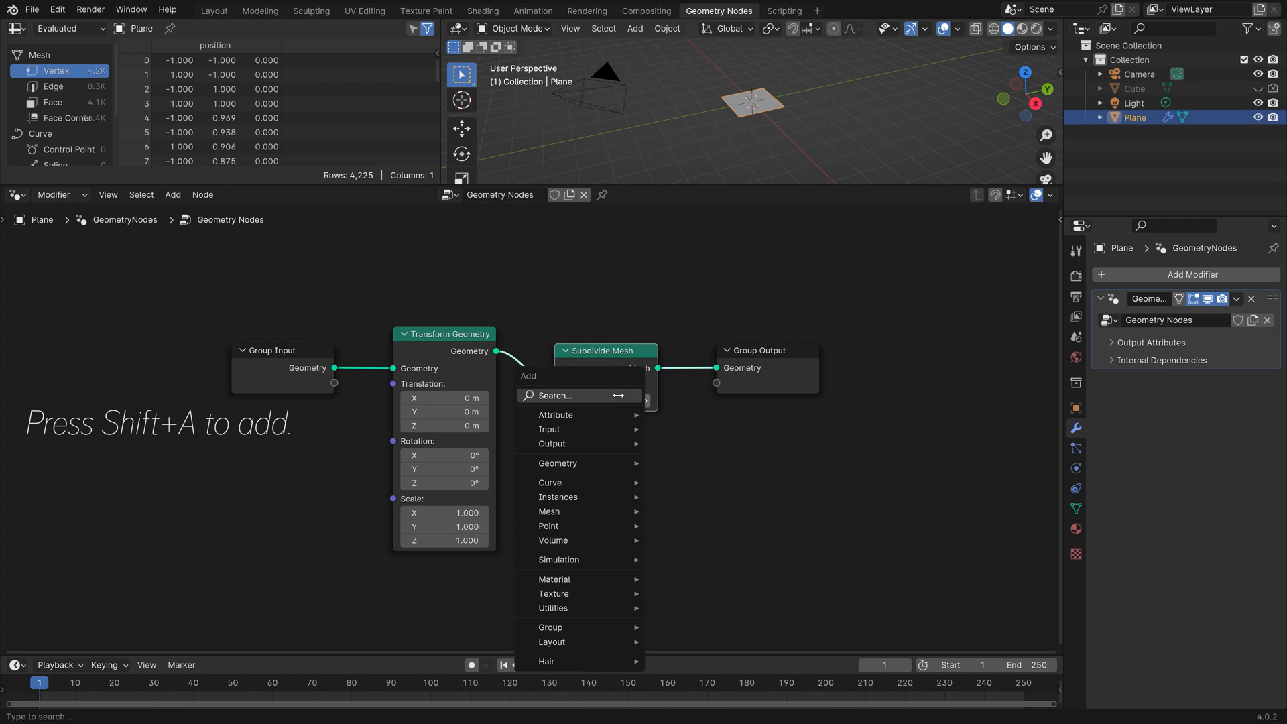
Step: Add Instance on Points fed by an Object Info node reading the Cube as instance
text(instance)
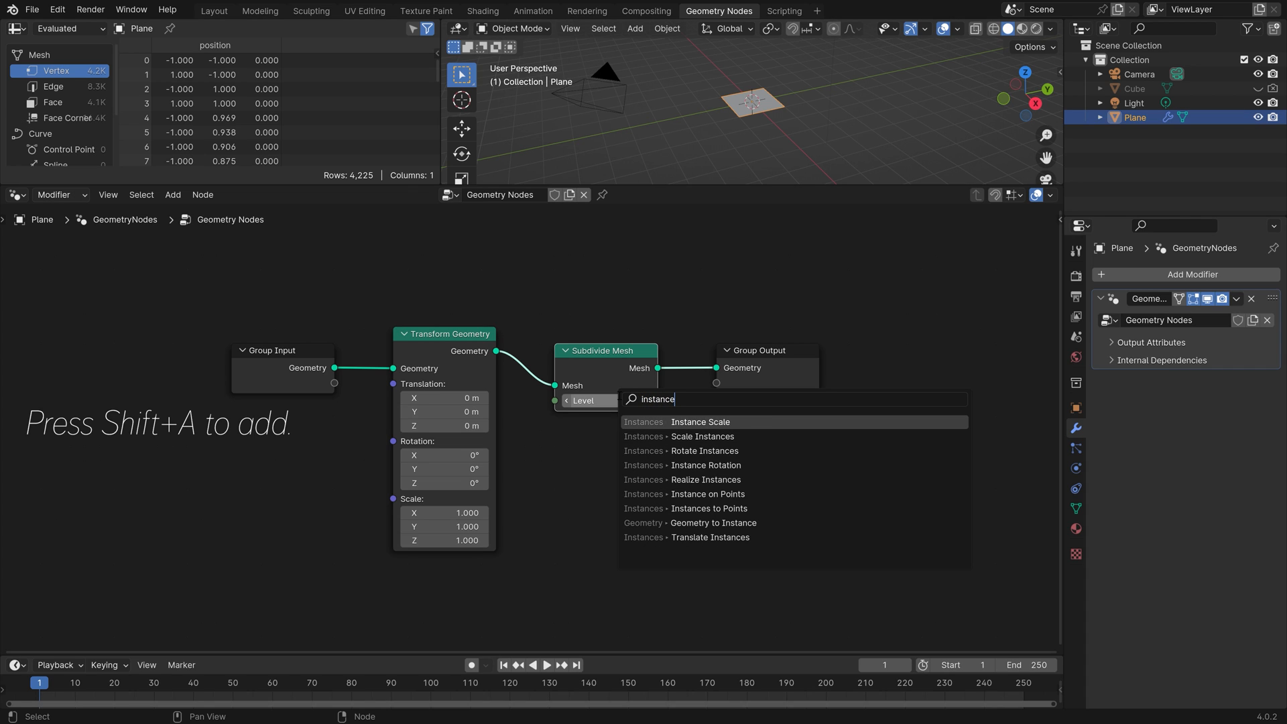
click(685, 494)
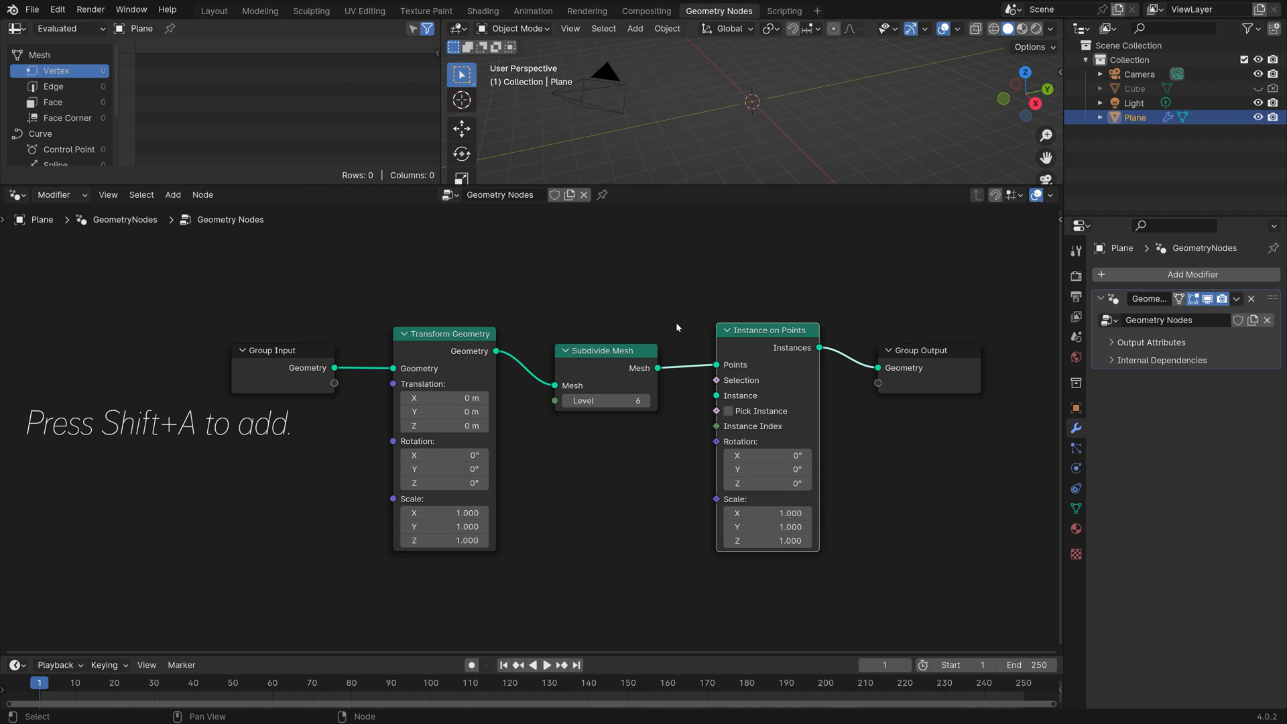
mouse_move(670, 383)
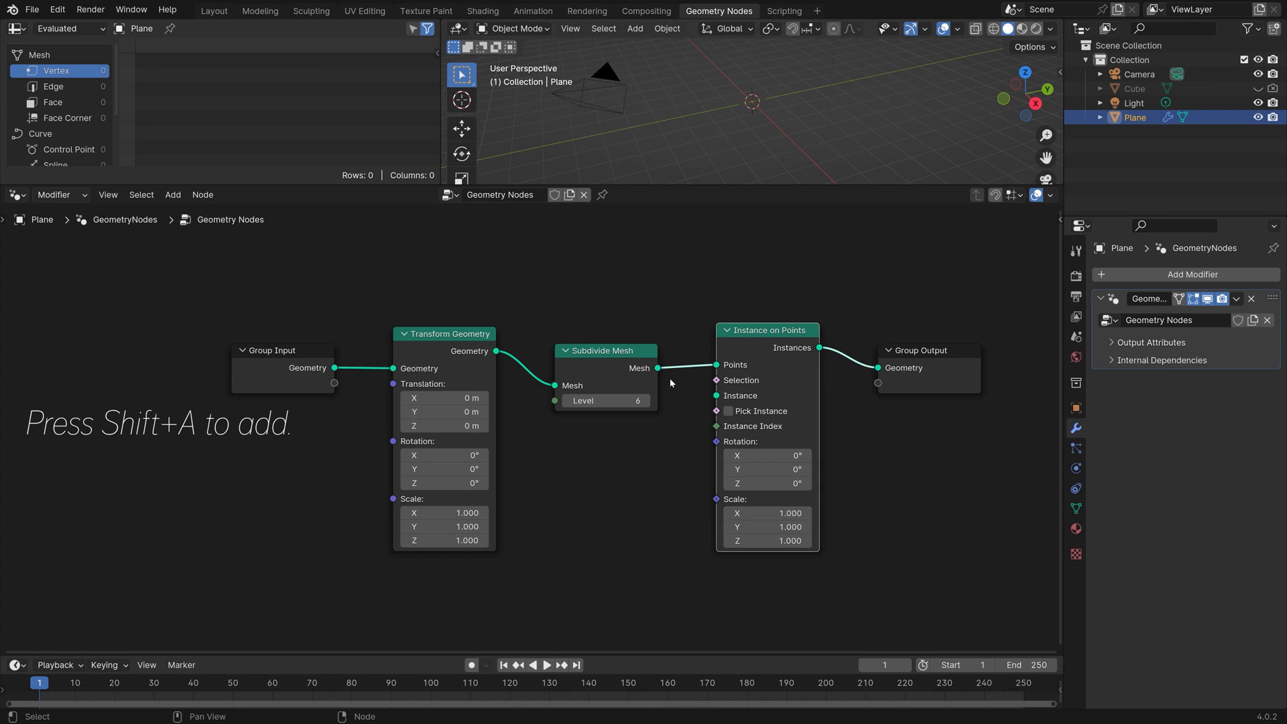
key(shift+a)
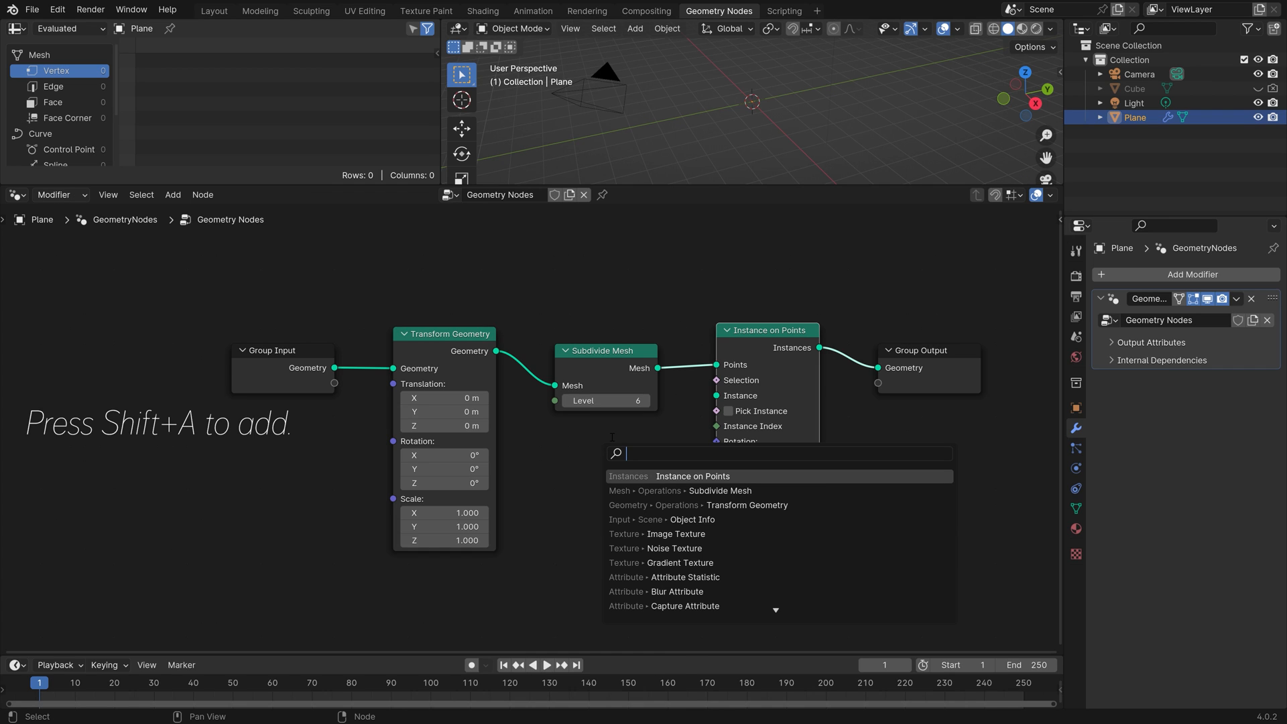
click(692, 519)
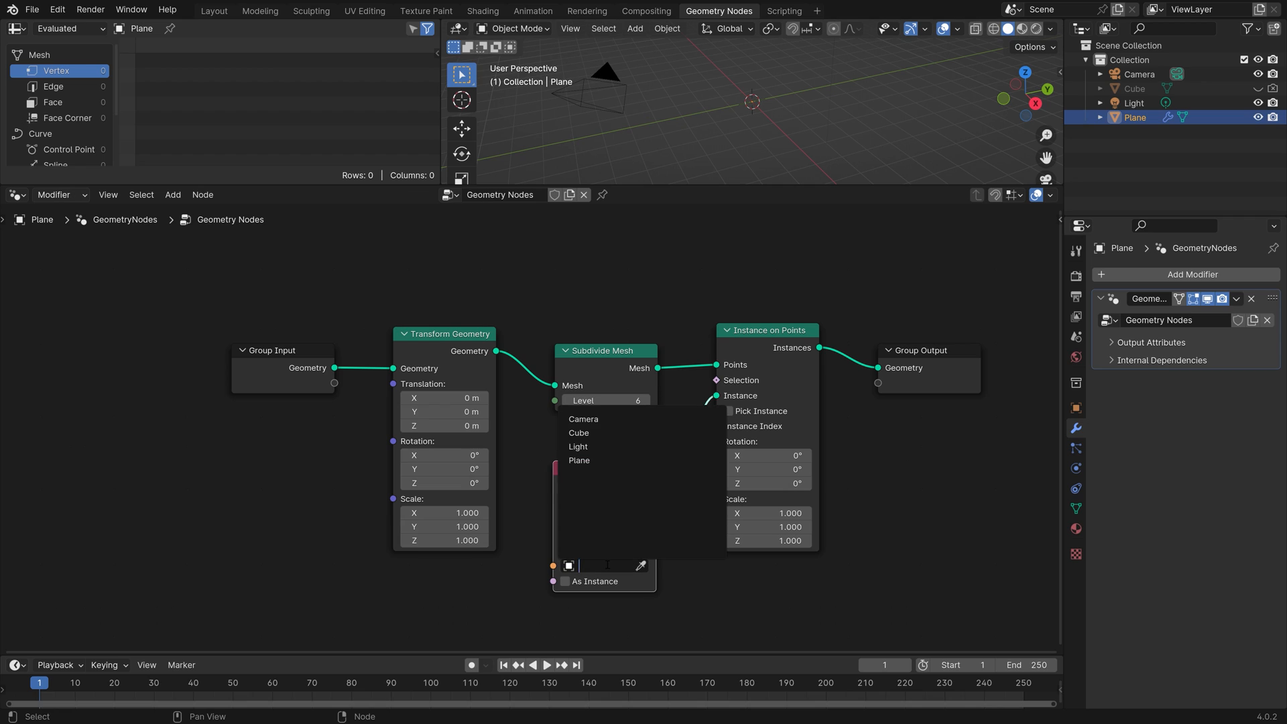
click(579, 433)
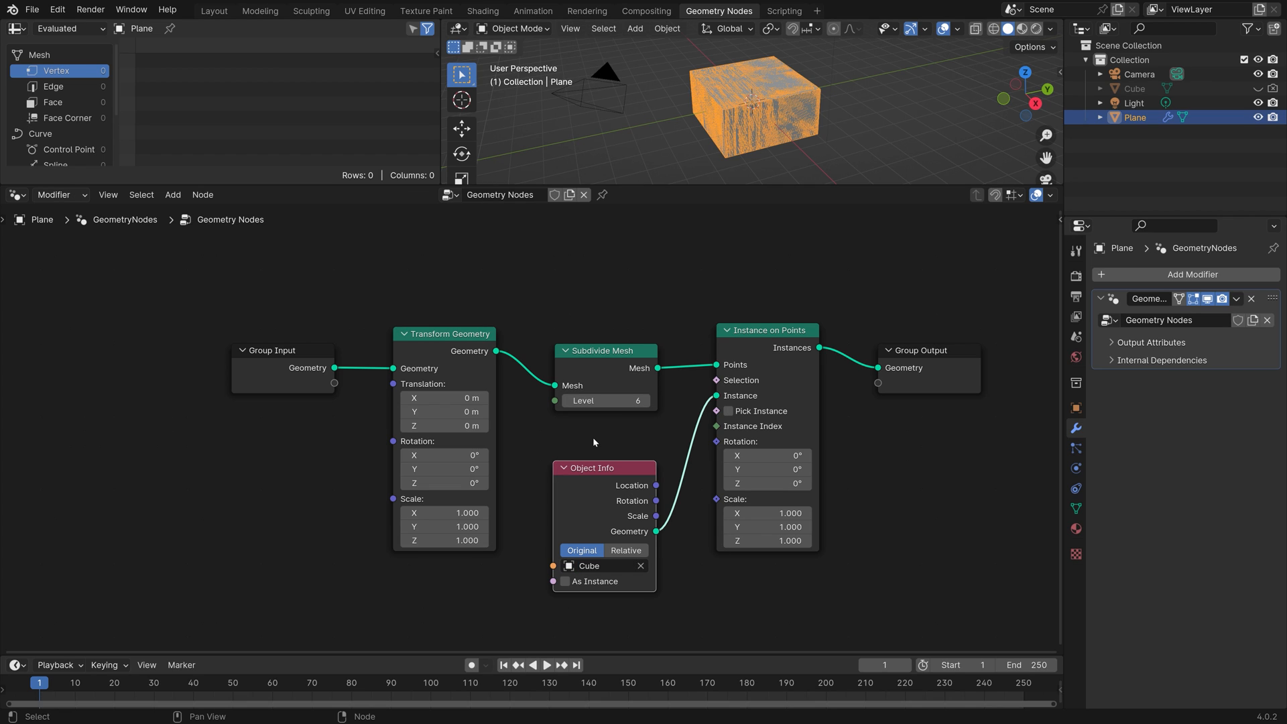
mouse_move(769, 507)
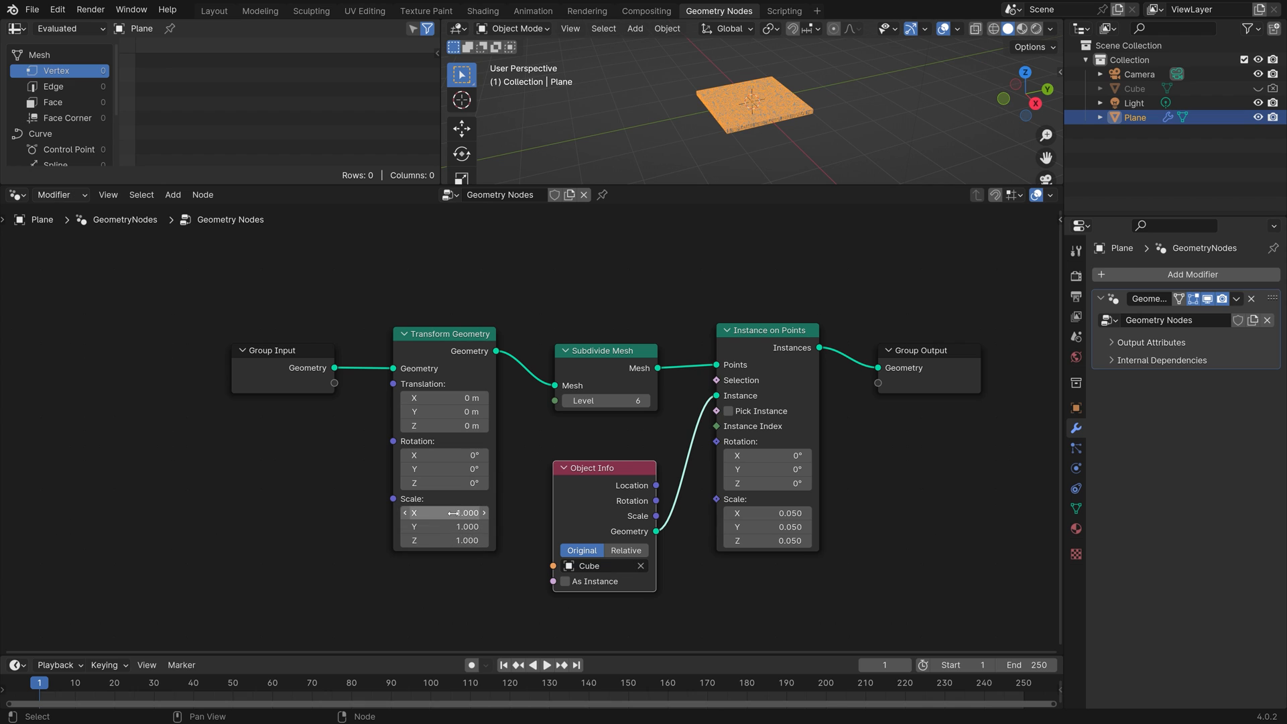
Step: Set Transform Geometry scale to 5 and instance scale to 0.08 on all axes
click(443, 512)
text(5.000)
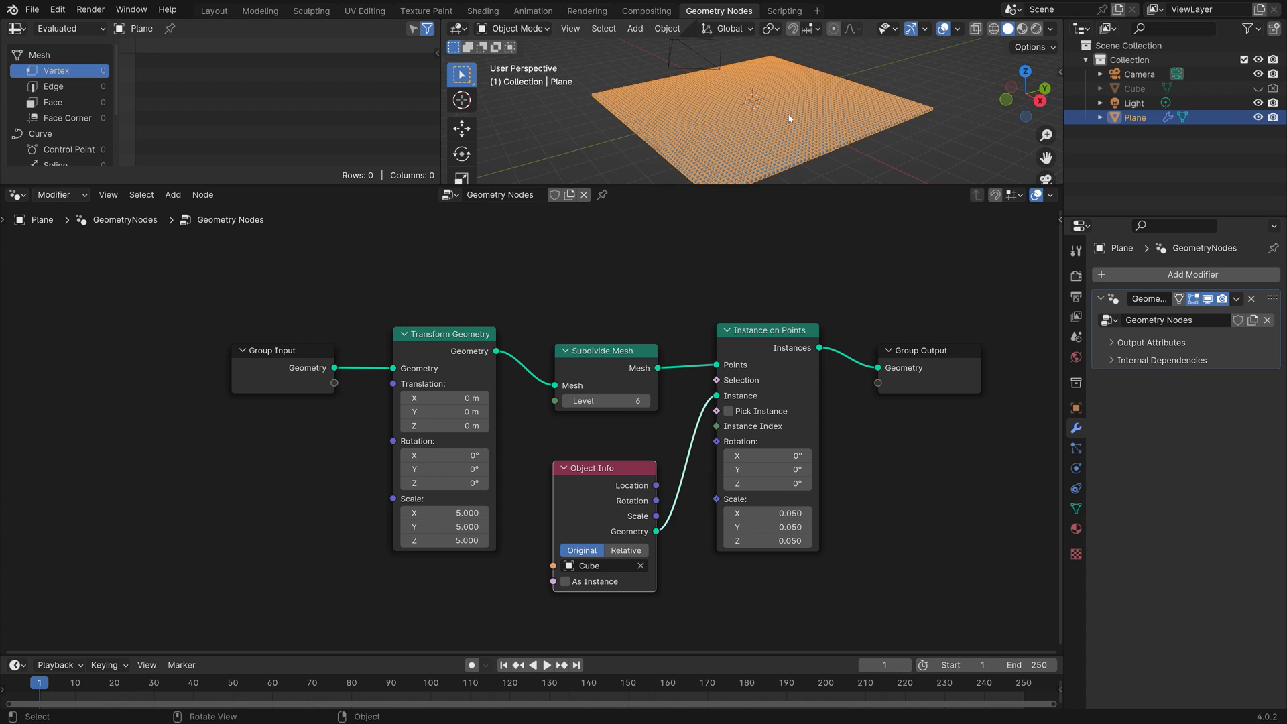
mouse_move(767, 512)
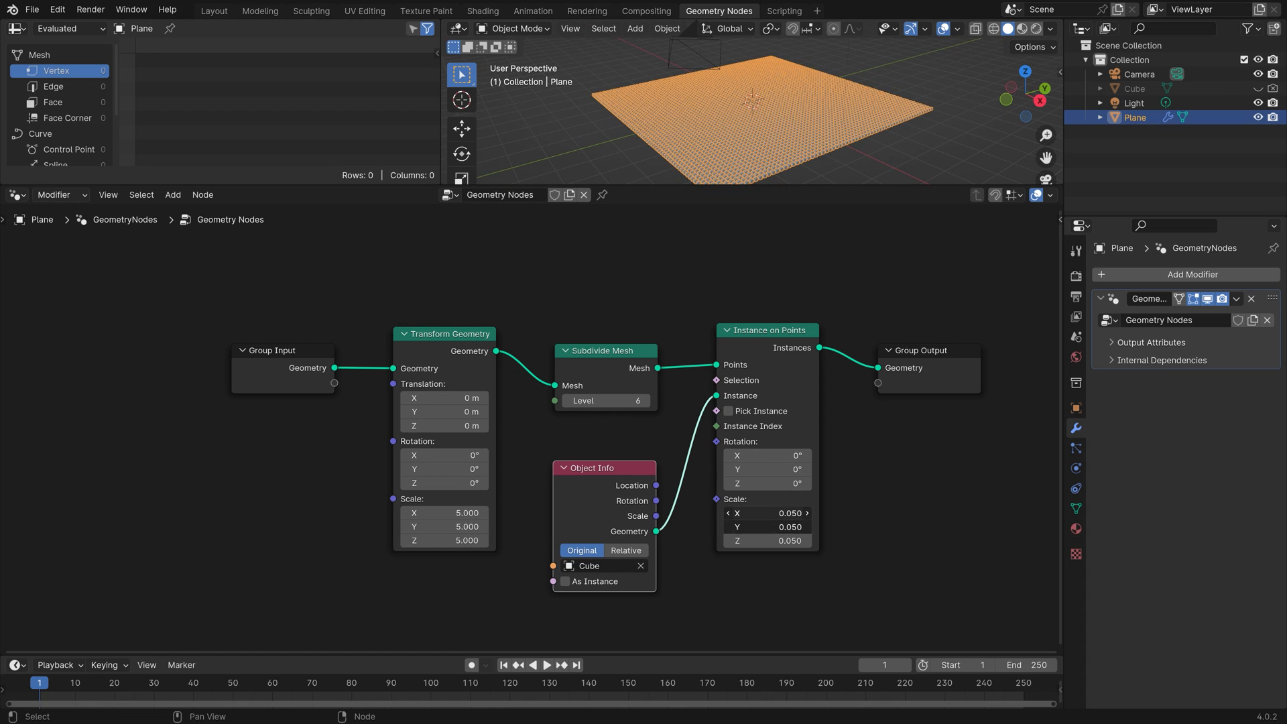
click(765, 512)
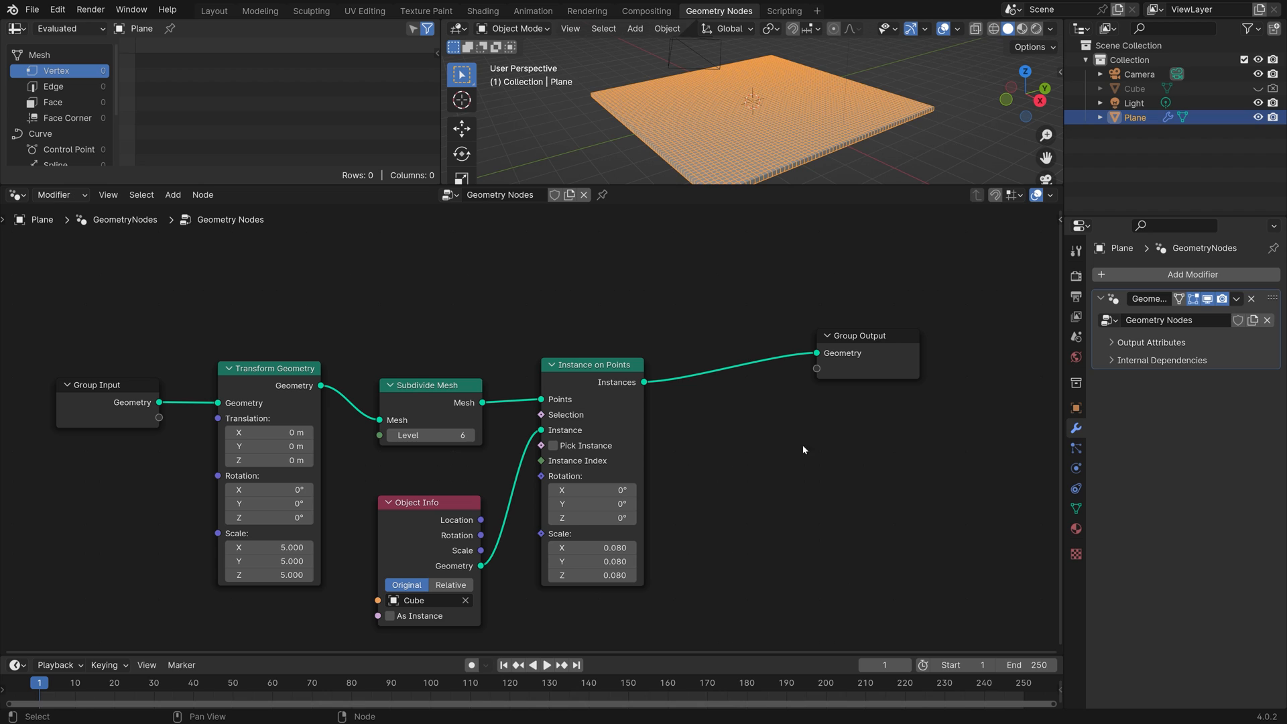
Step: Add a Set Position node after the instances and a Geometry Proximity node
text(set)
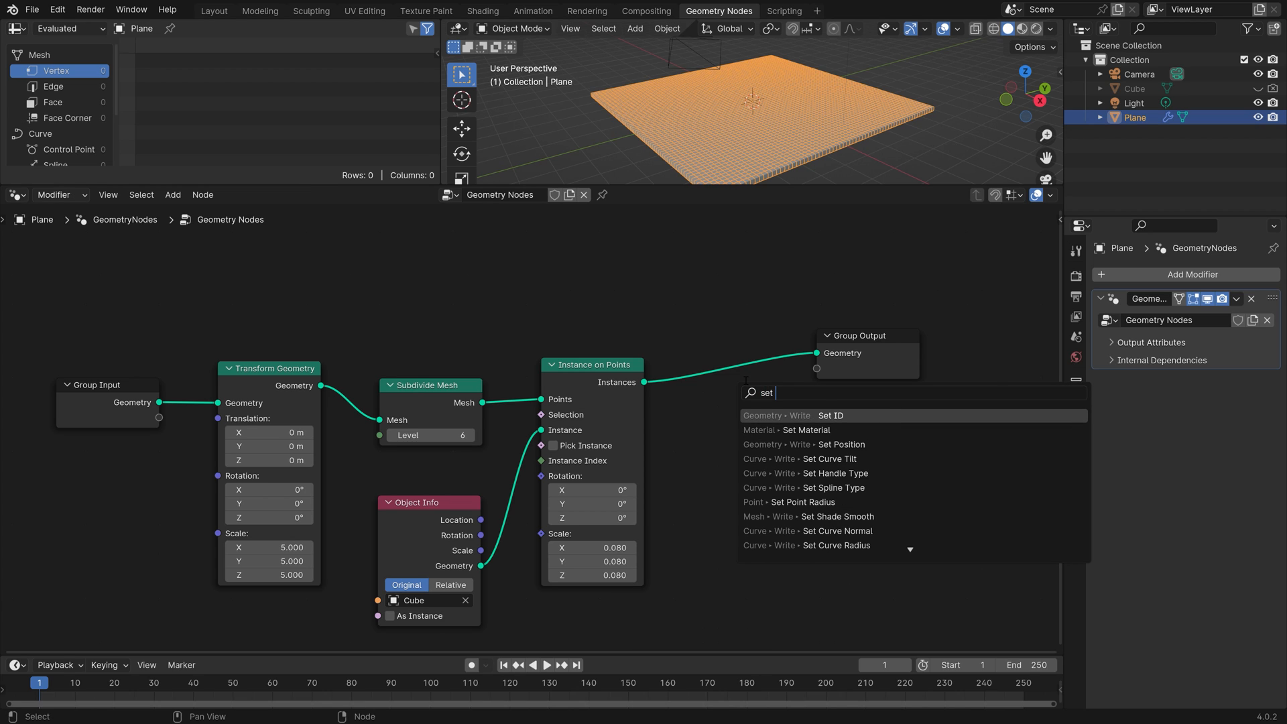
click(841, 444)
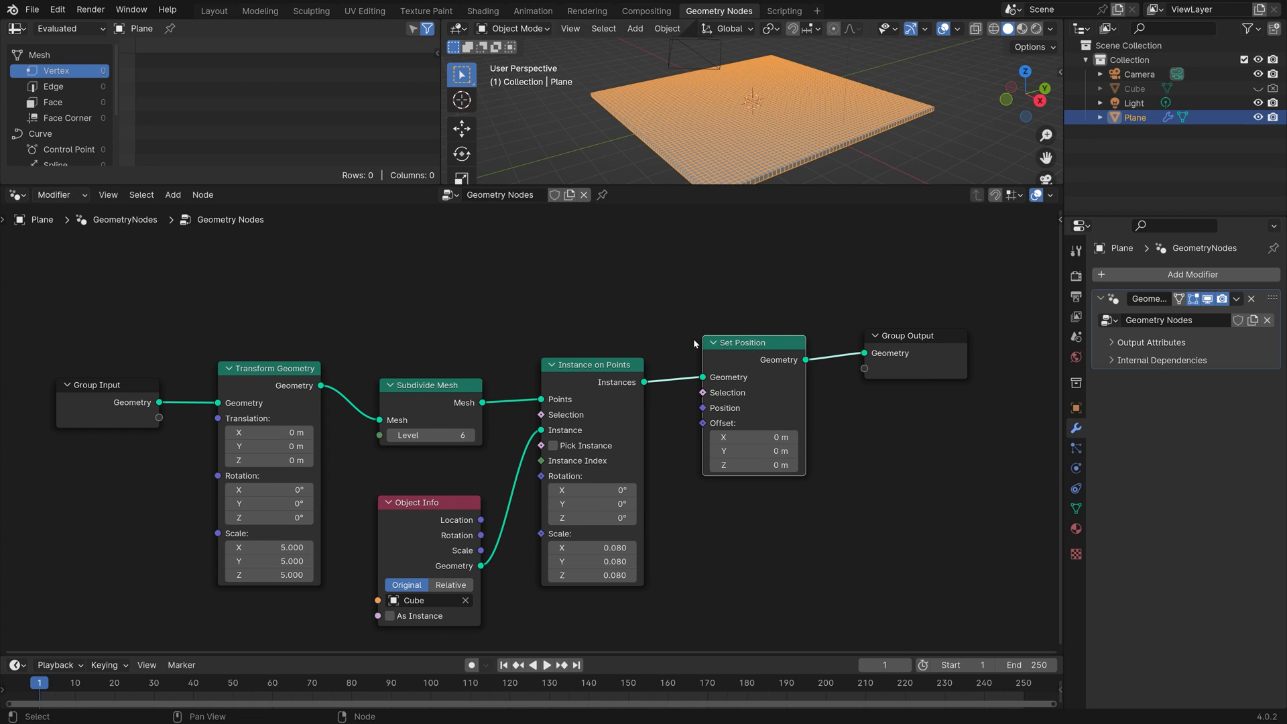
mouse_move(610, 314)
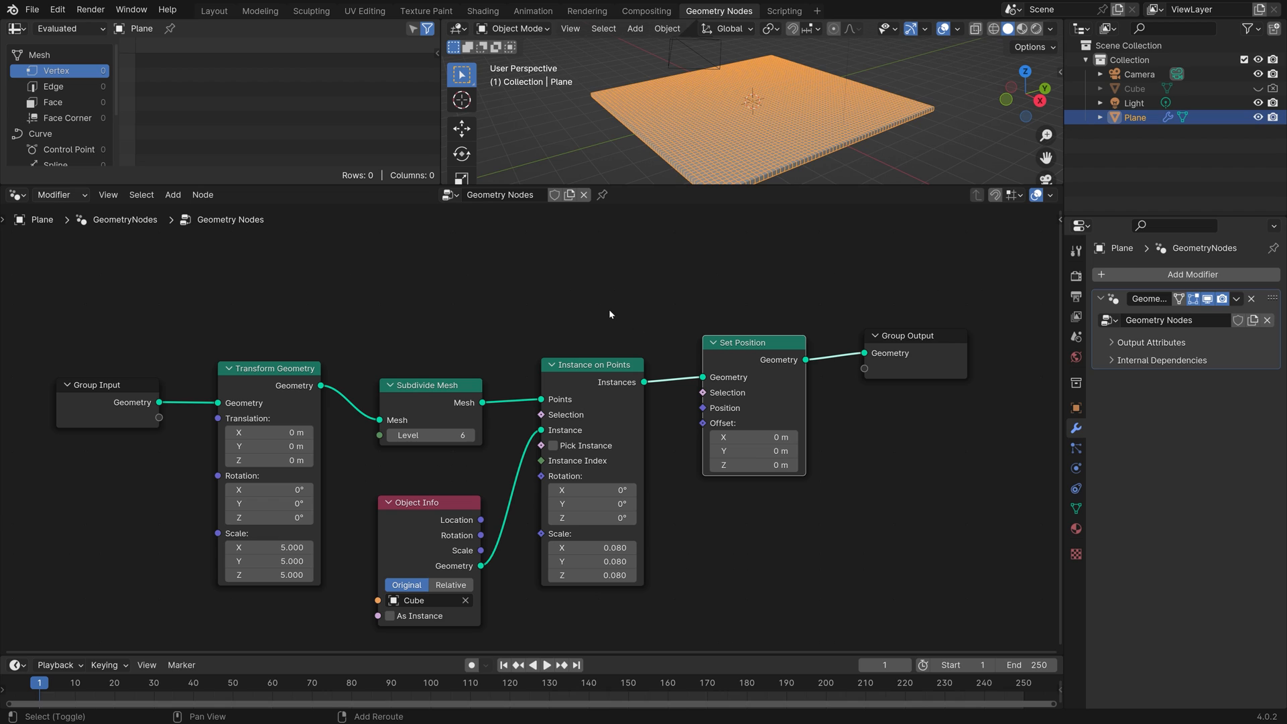
text(ge)
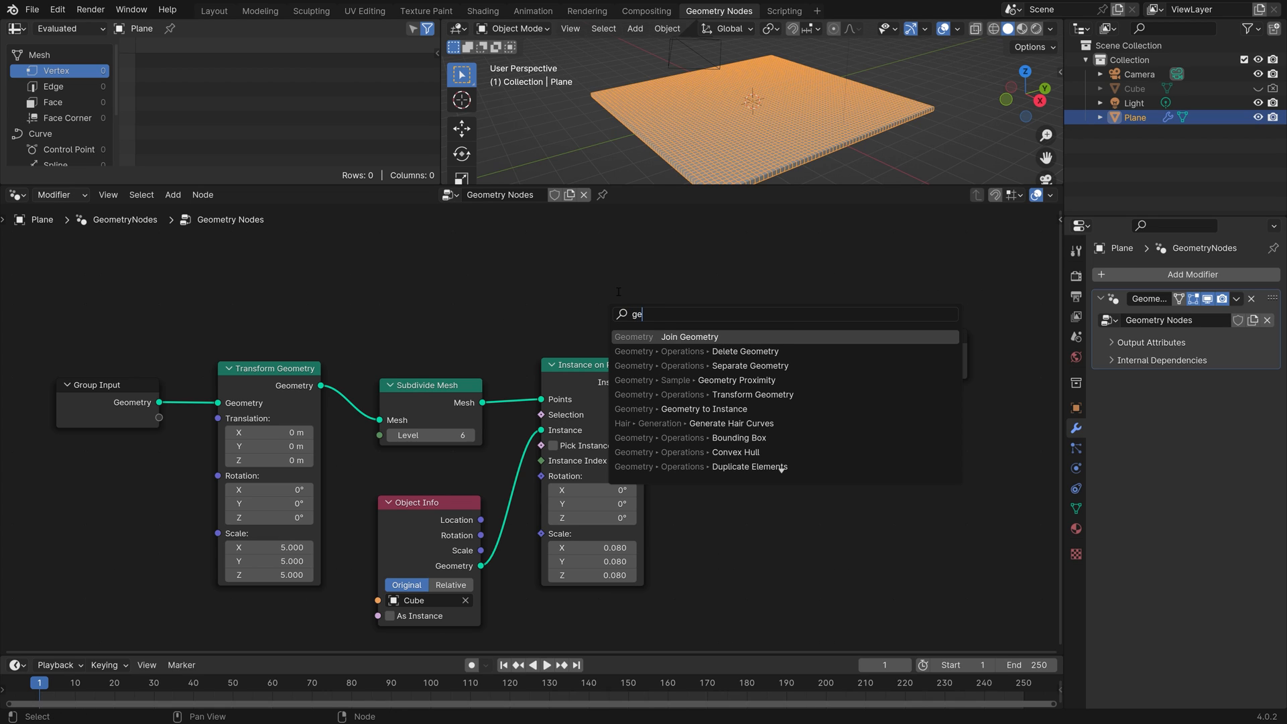
click(736, 379)
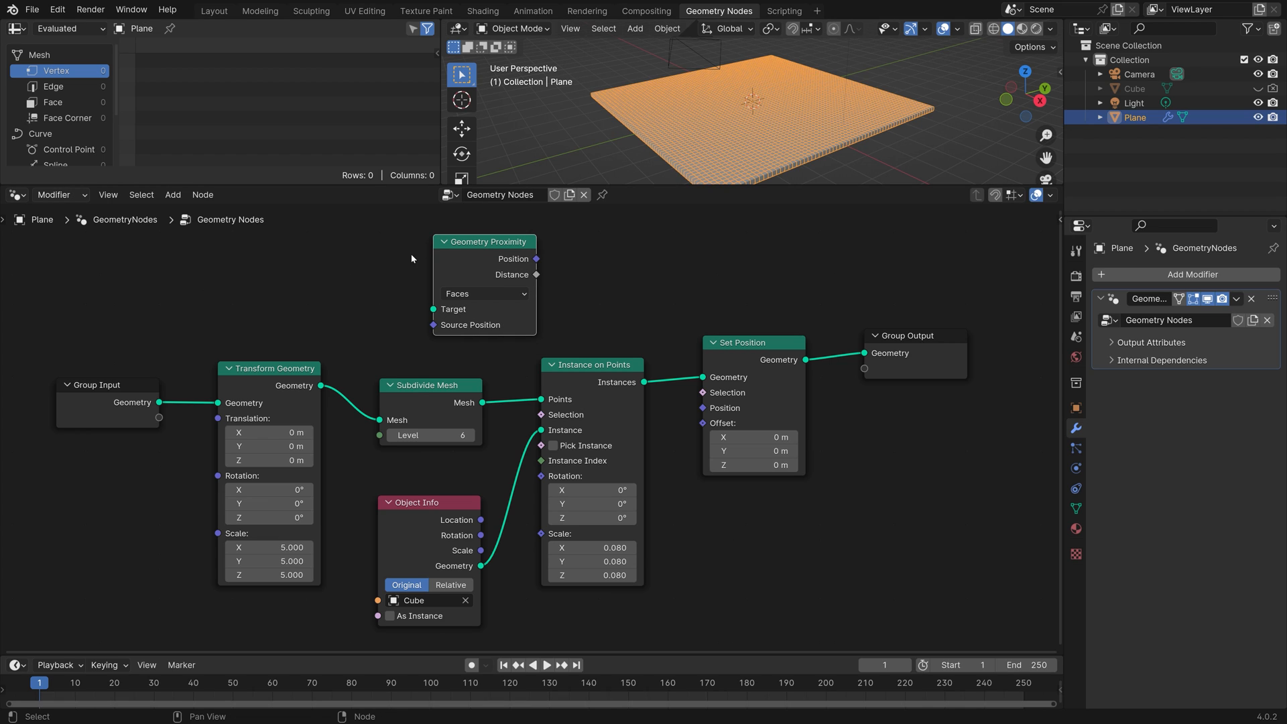
Step: Add an empty Object Info node feeding the Proximity Target socket
text(object)
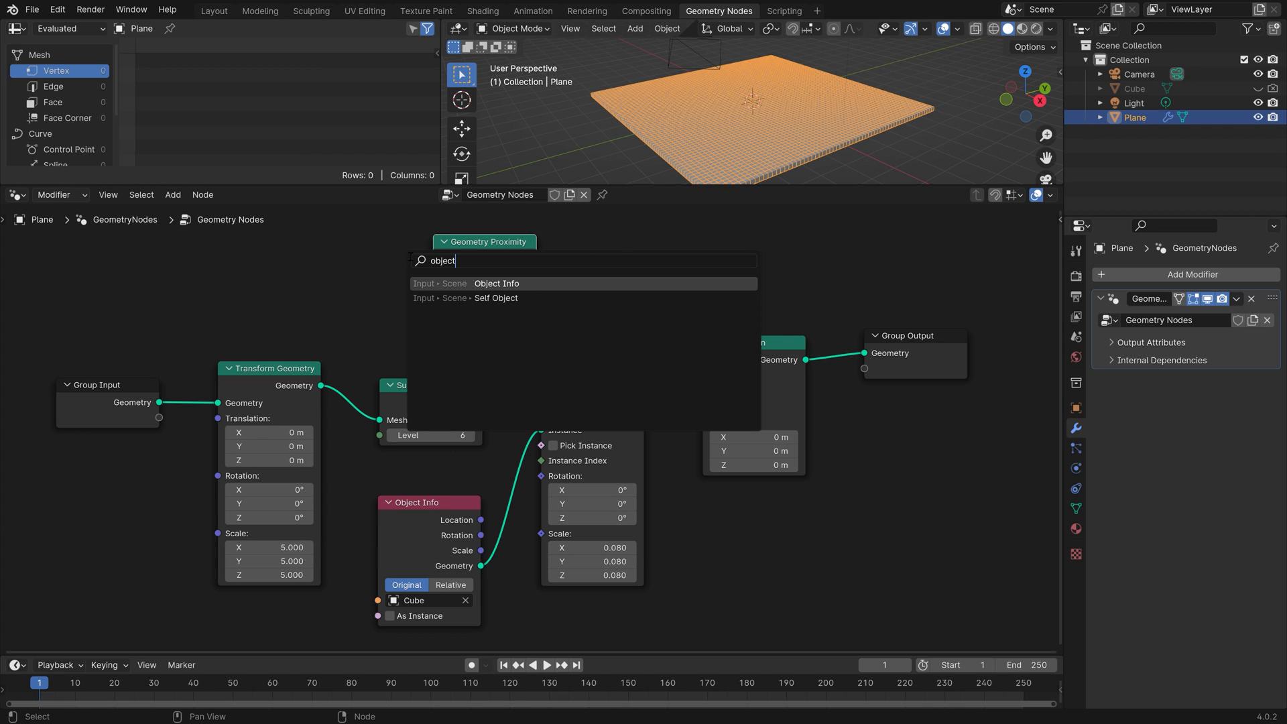
click(496, 283)
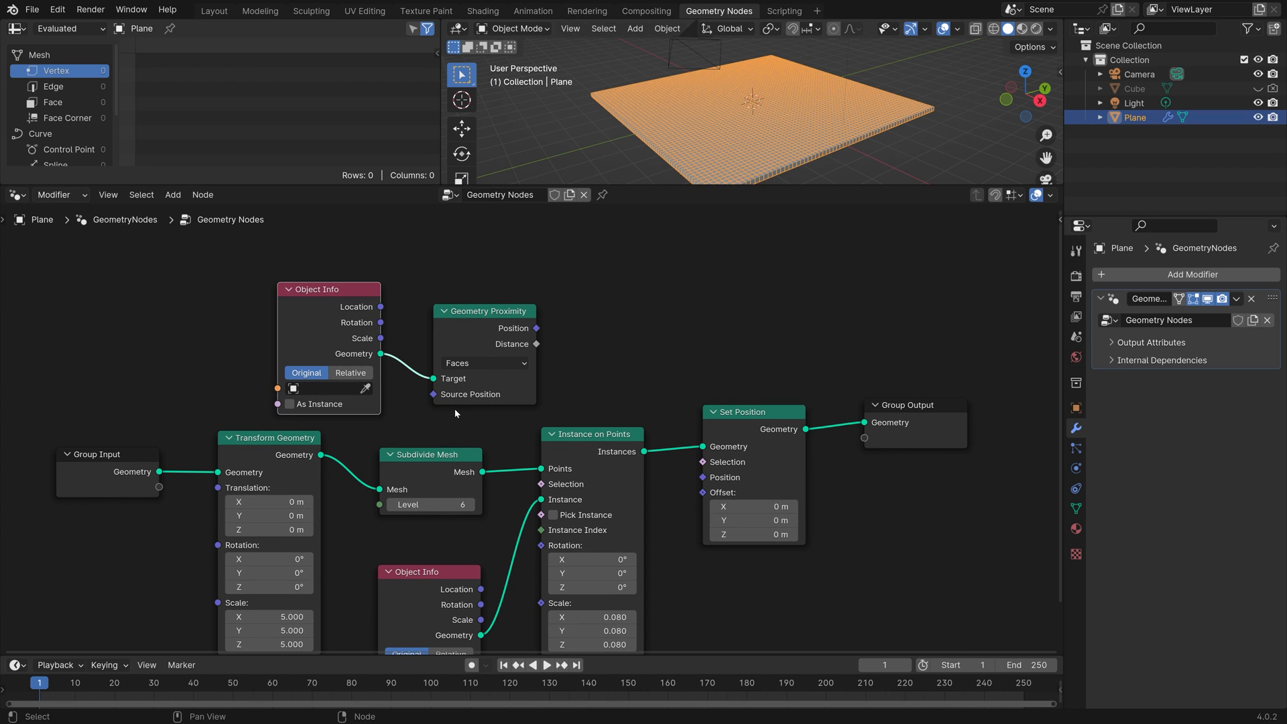
text(map)
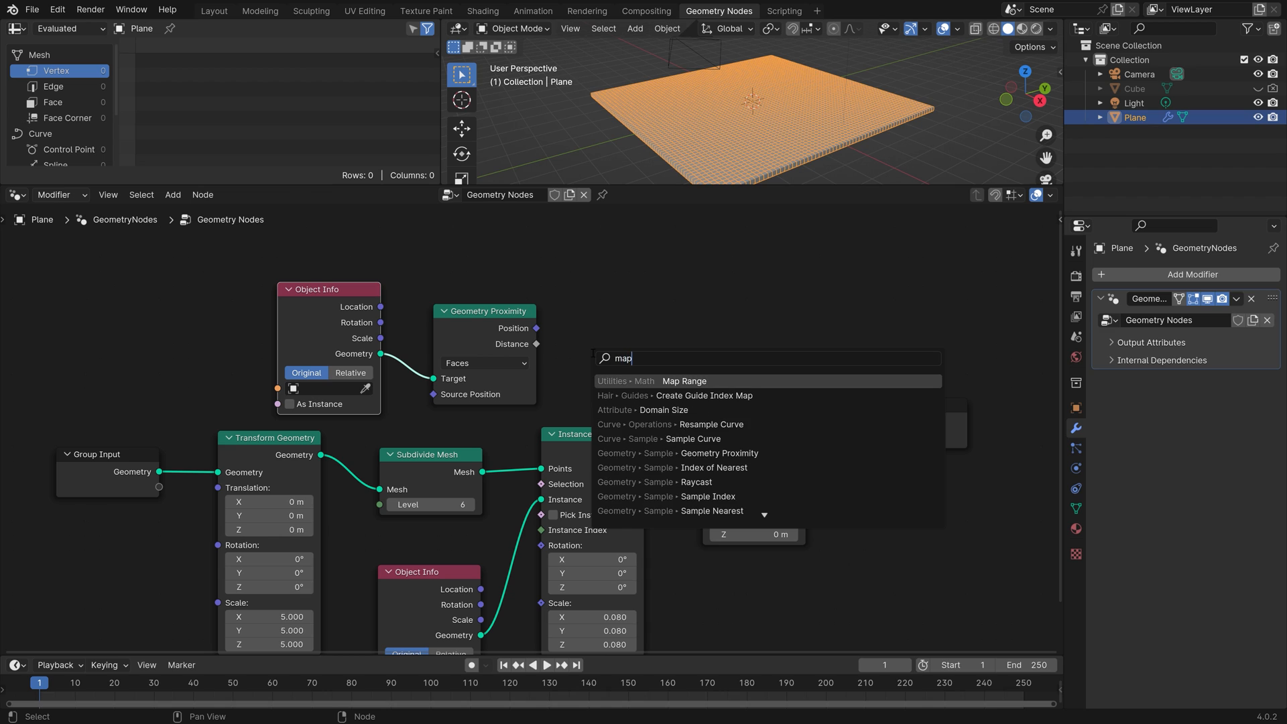
Step: Add a Map Range node taking proximity Distance, From Max 2.5 and To Max 2.8
click(684, 381)
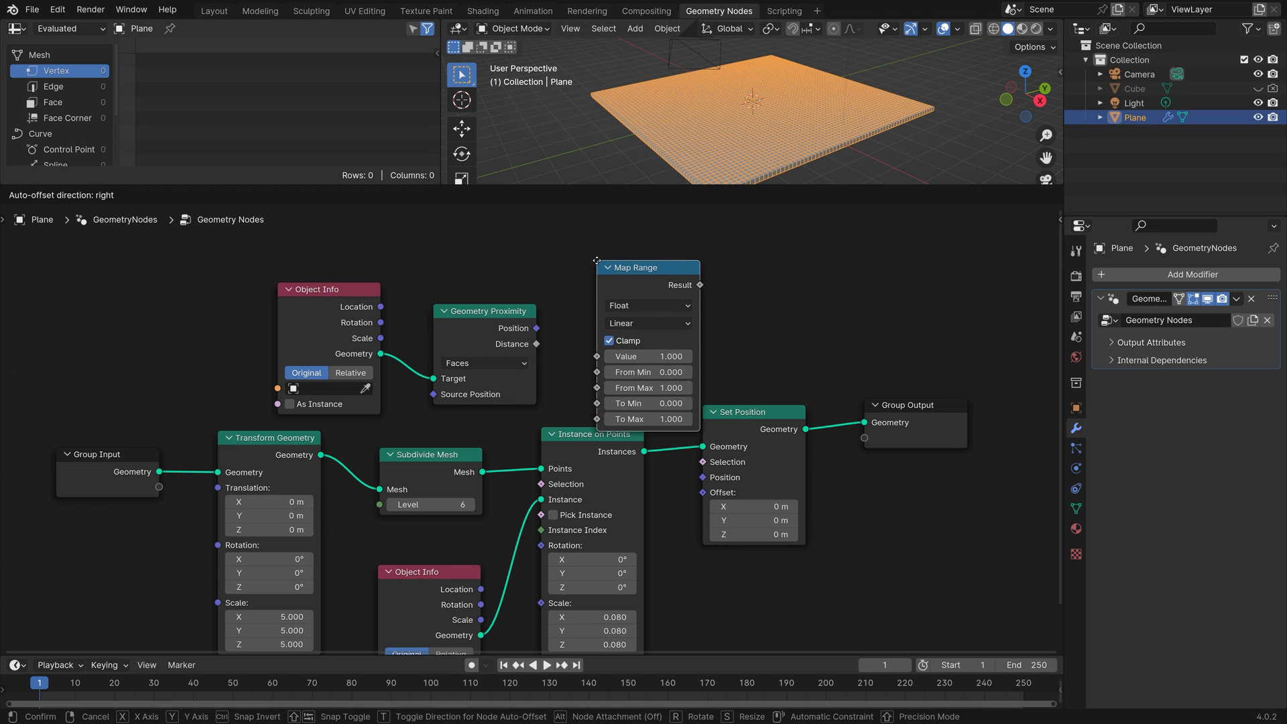
click(639, 252)
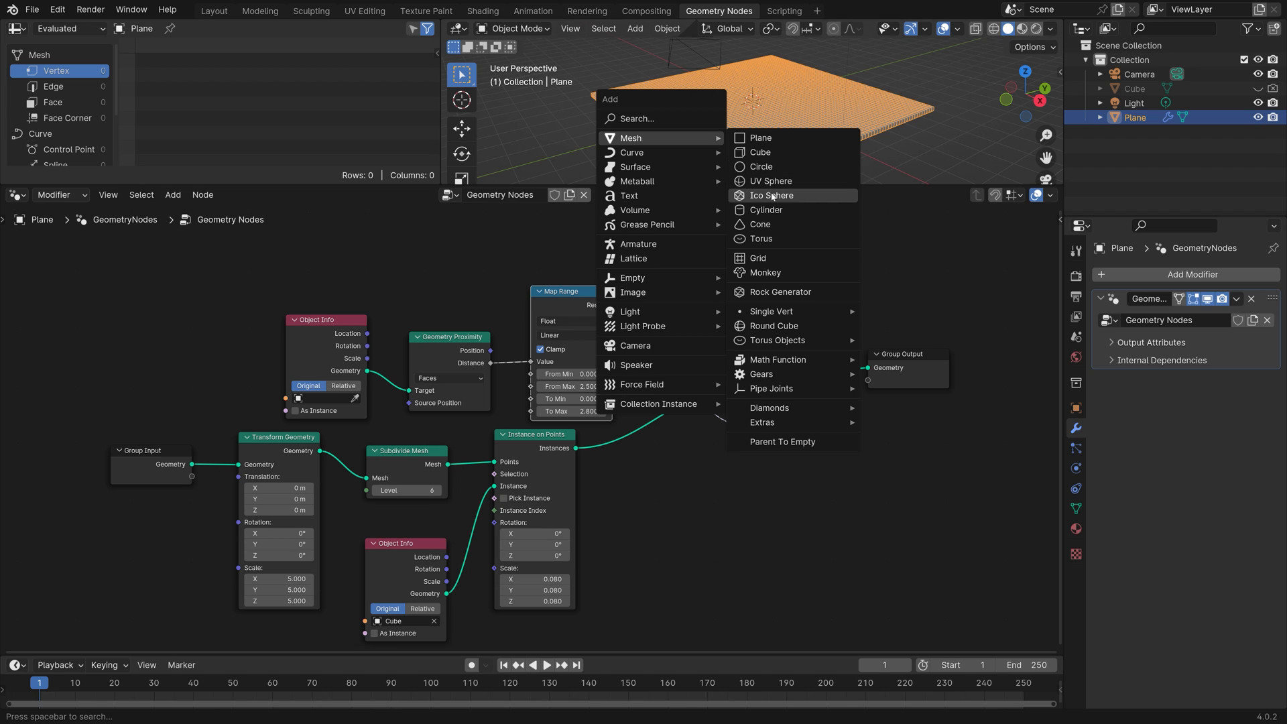
Step: Add an icosphere with a level-3 Subdivision Surface modifier and smooth shading
click(770, 195)
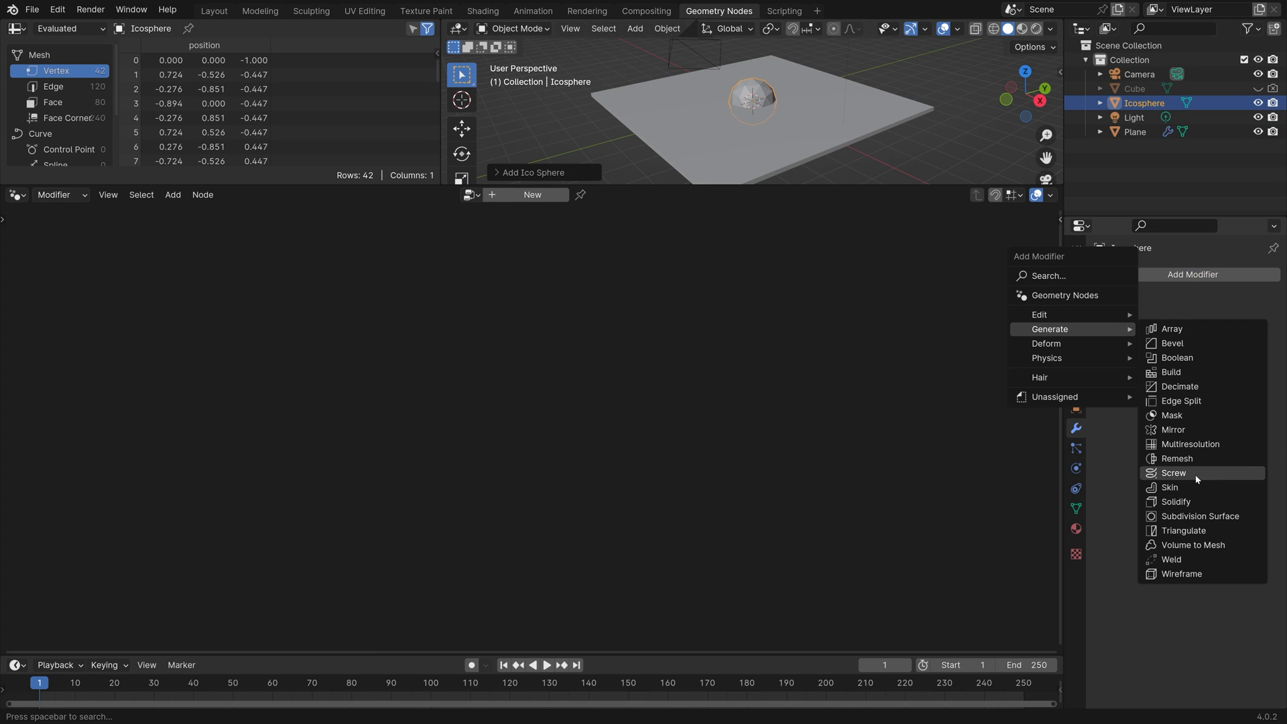
click(1202, 515)
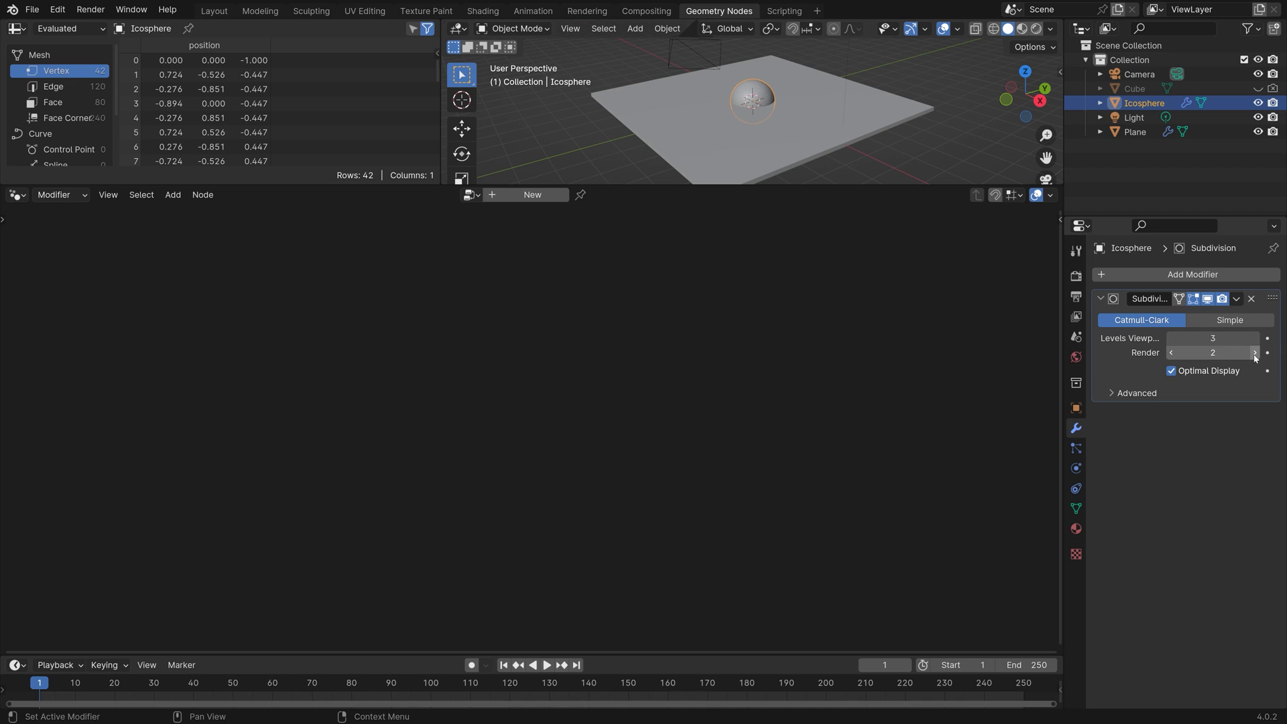
click(666, 28)
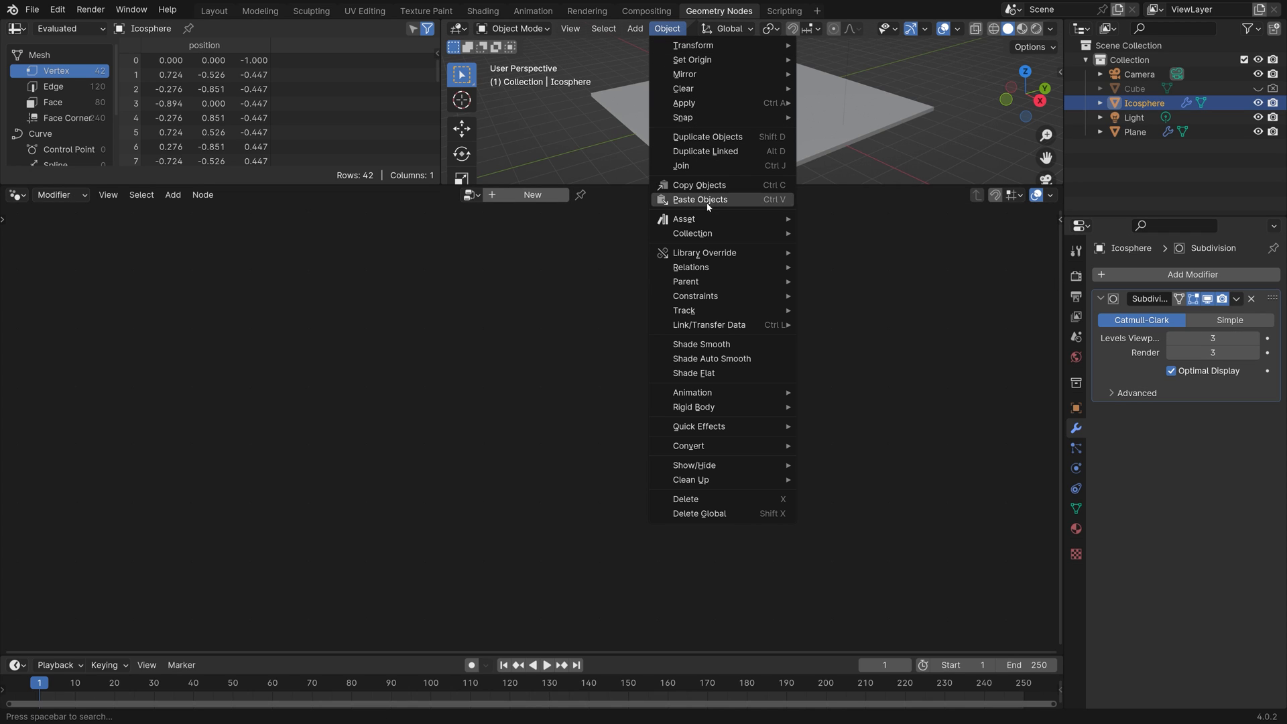
click(701, 343)
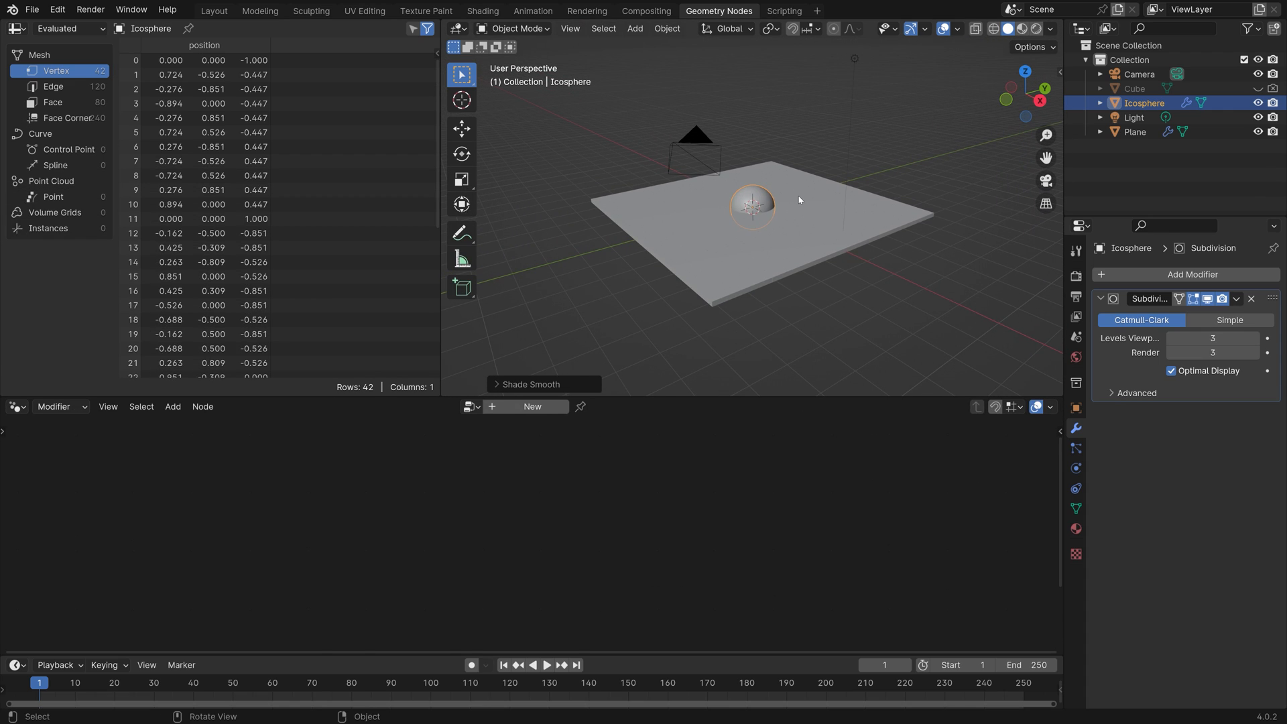
Step: Set the plane's Object Info to the Icosphere and drive Set Position offset with Multiply (0,0,0.5)
click(1134, 132)
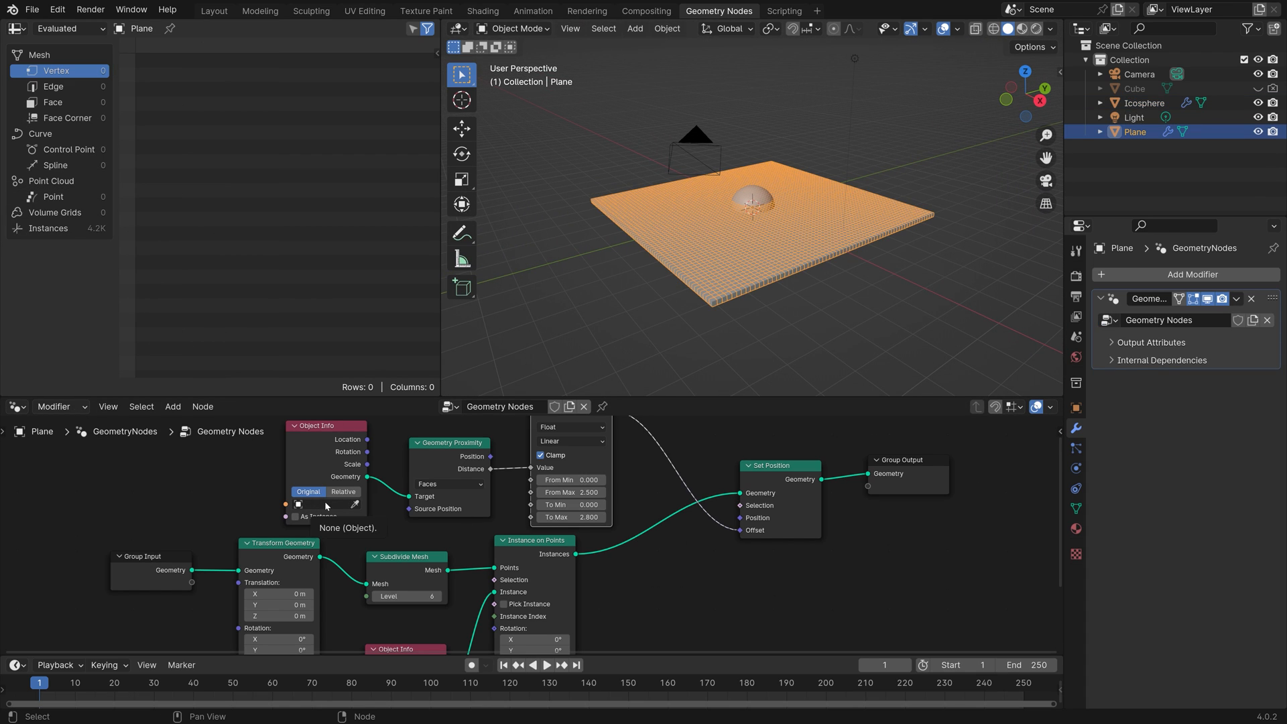
click(324, 504)
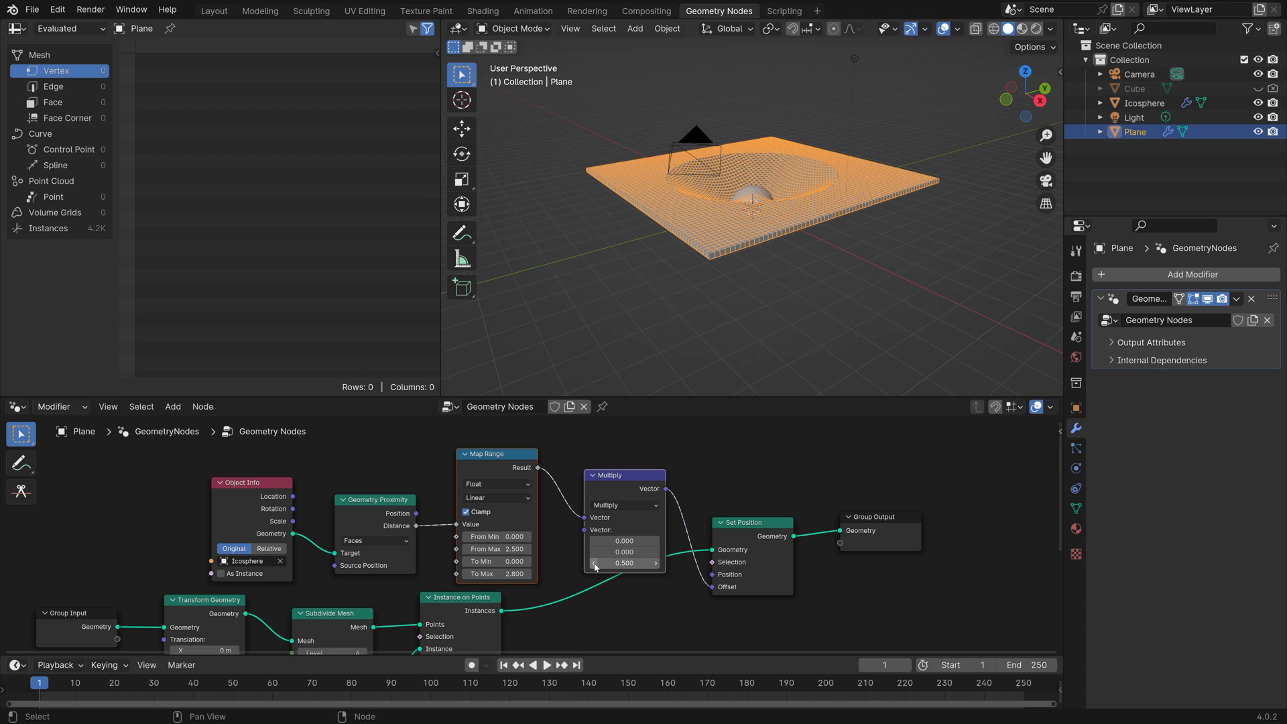
click(1142, 102)
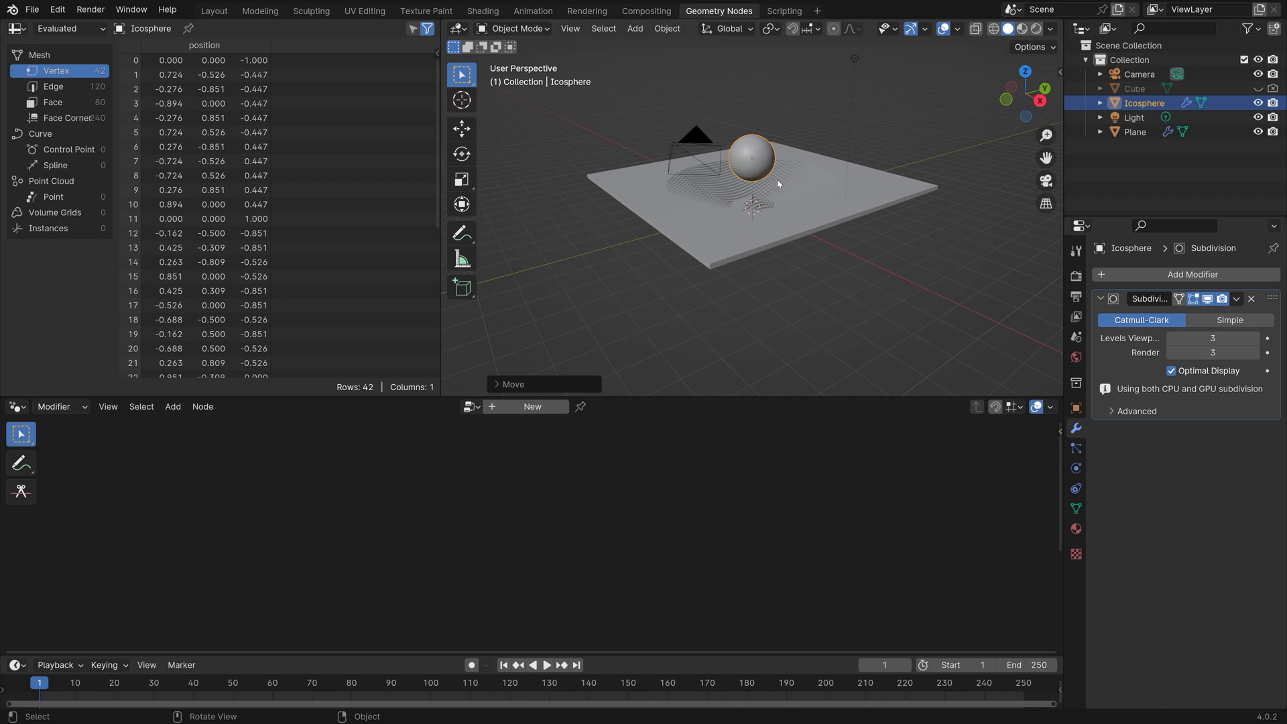
mouse_move(774, 199)
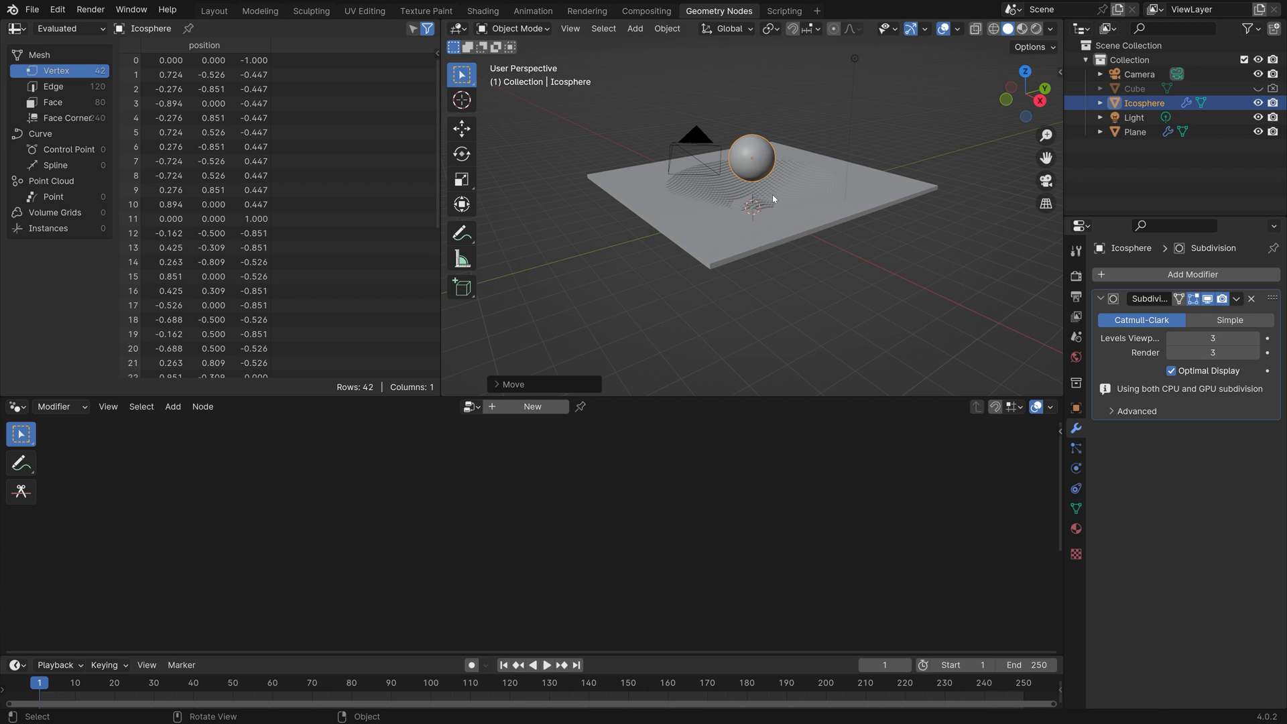
Step: Set Multiply Z to 0.4 and move the icosphere high above the plane
click(1135, 131)
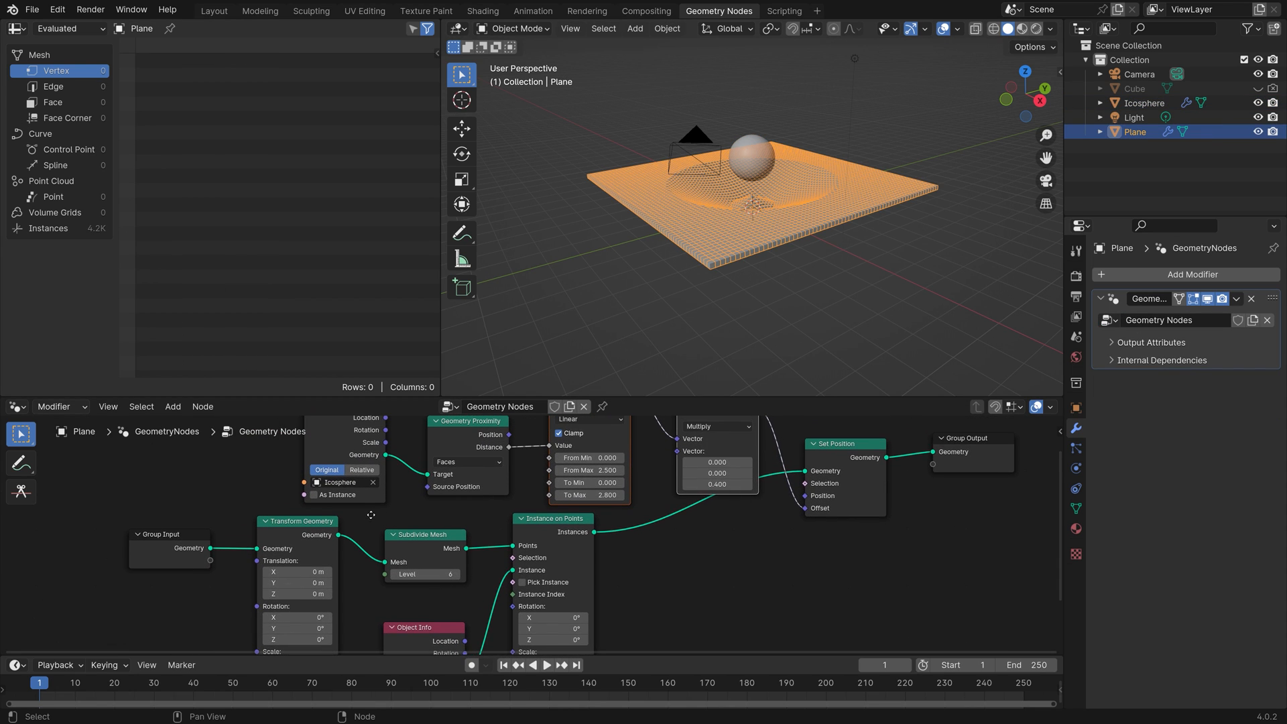
click(1144, 102)
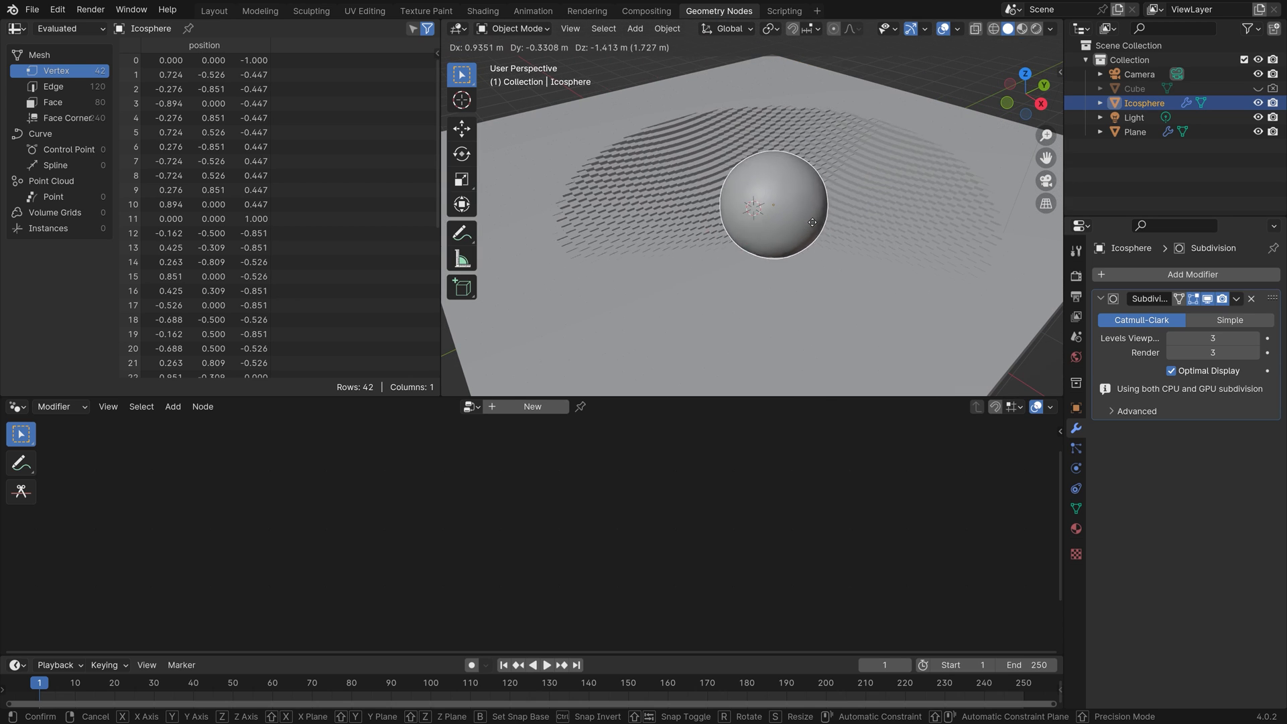
click(1136, 131)
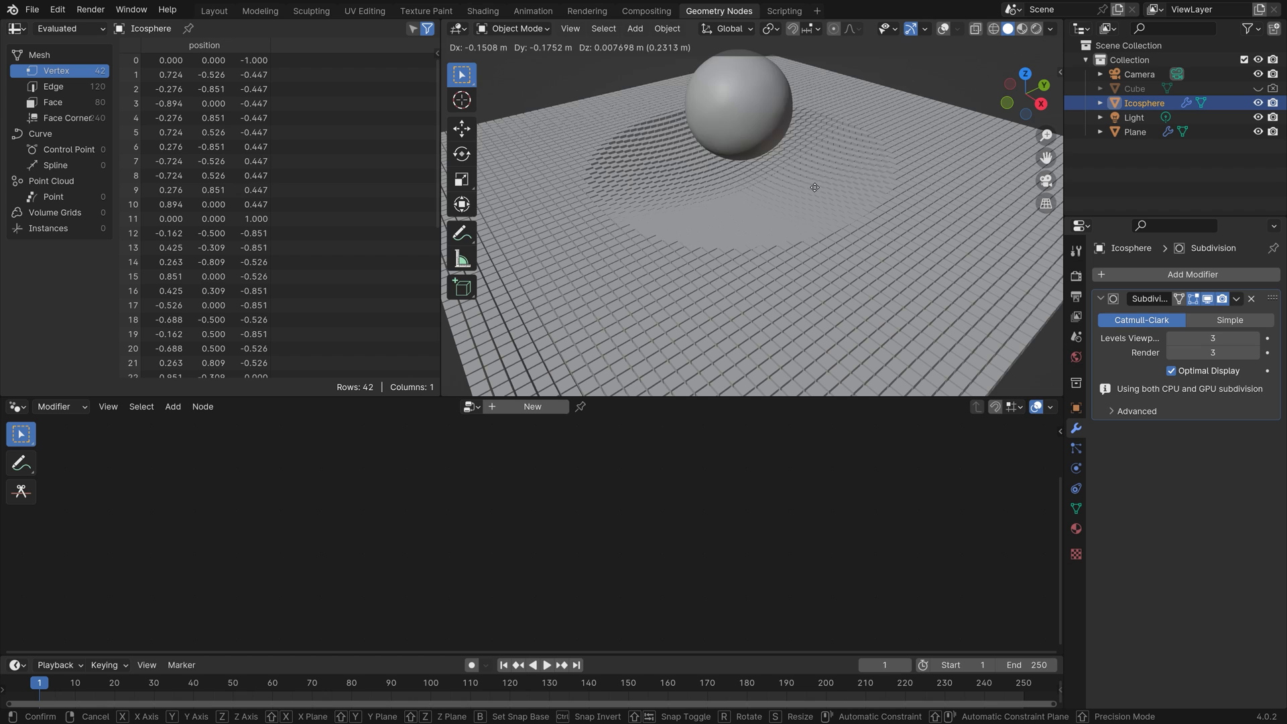
click(741, 290)
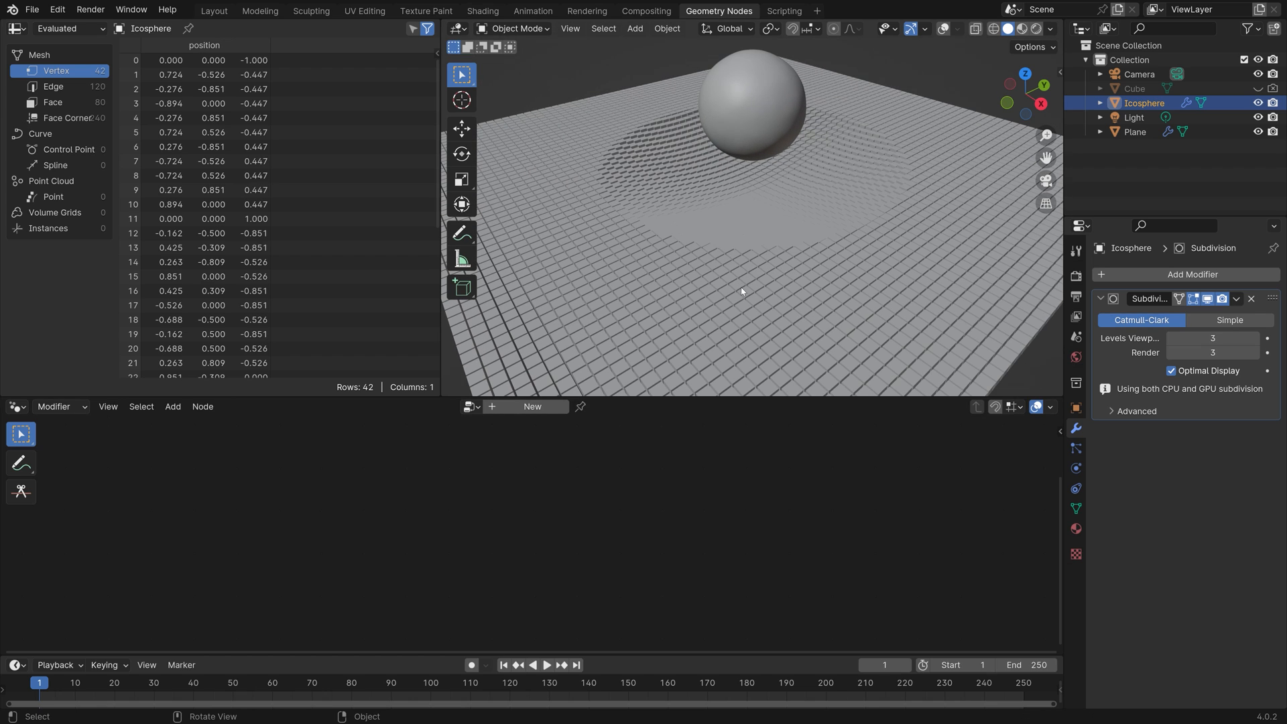
click(1135, 131)
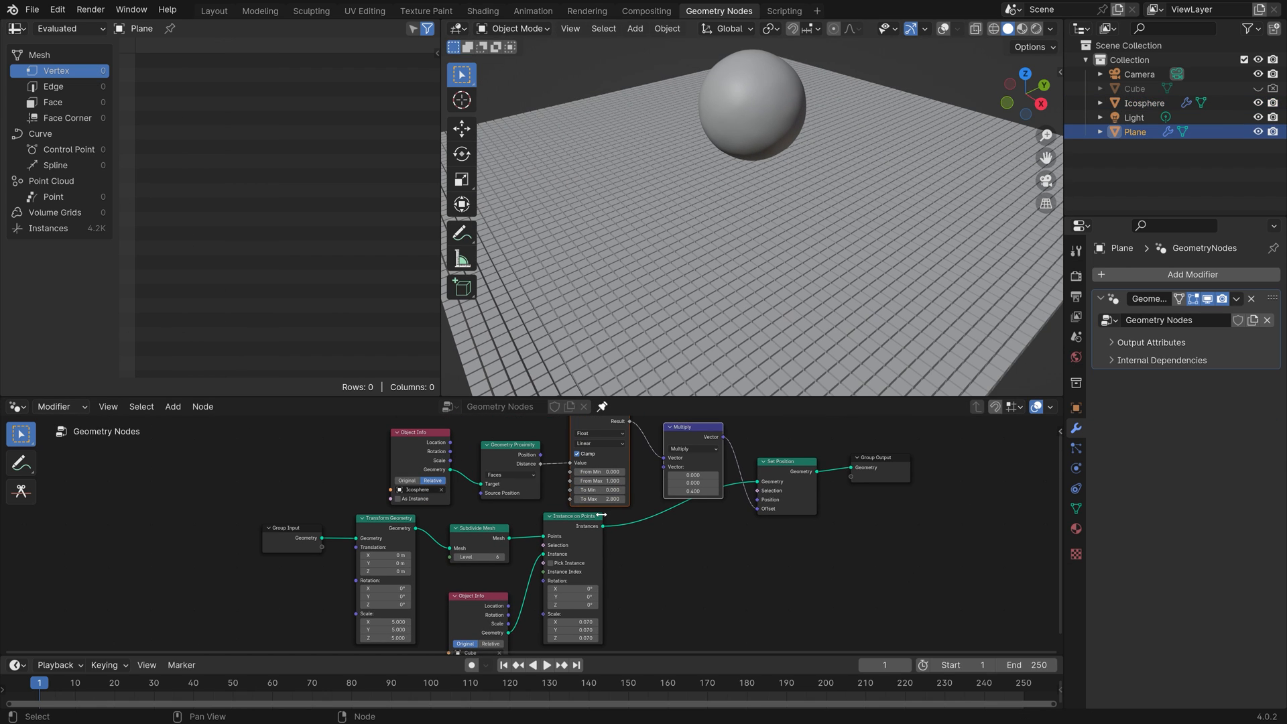